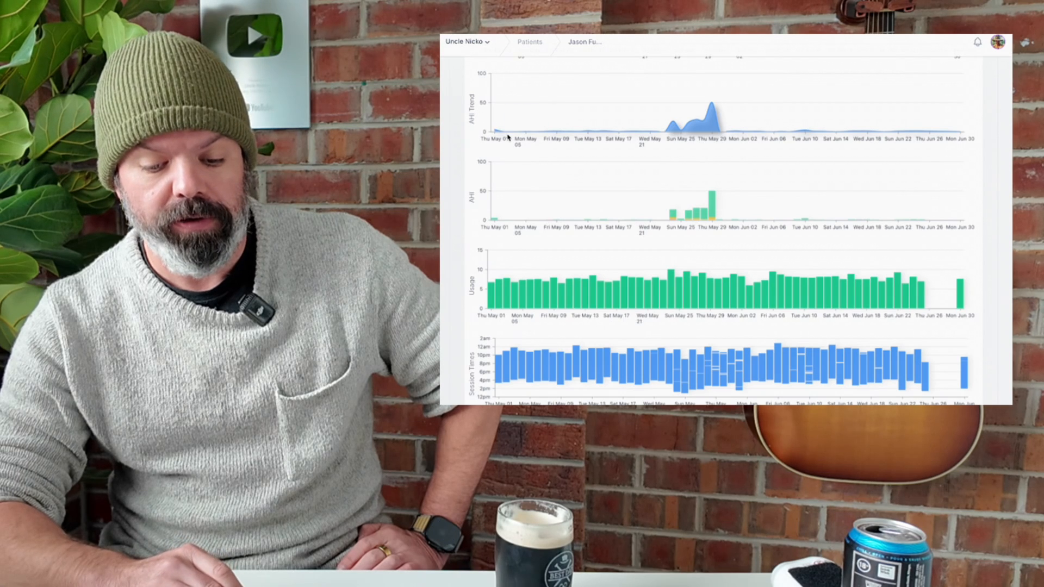
mouse_move(556, 123)
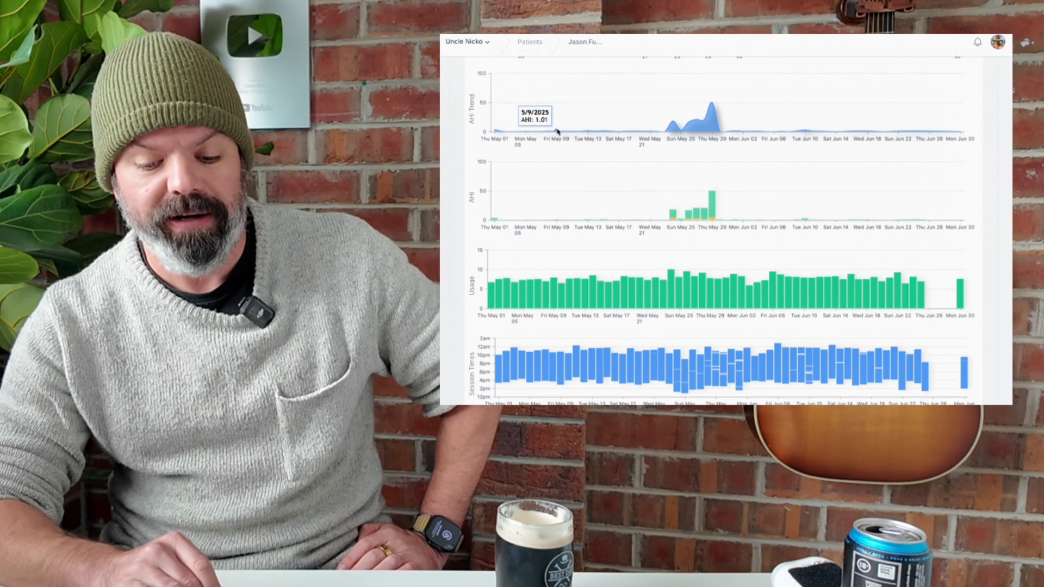
mouse_move(649, 130)
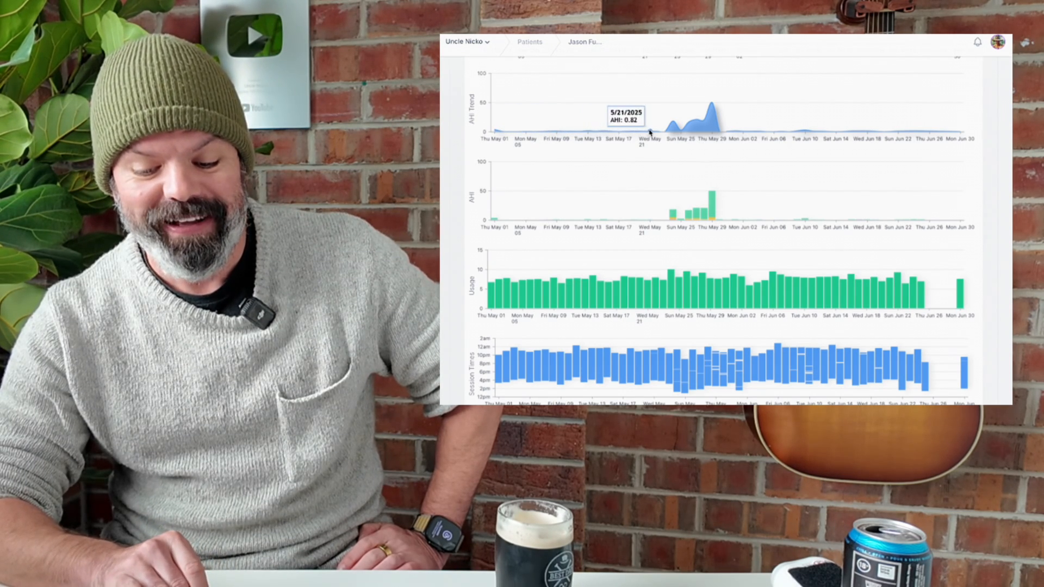
mouse_move(673, 125)
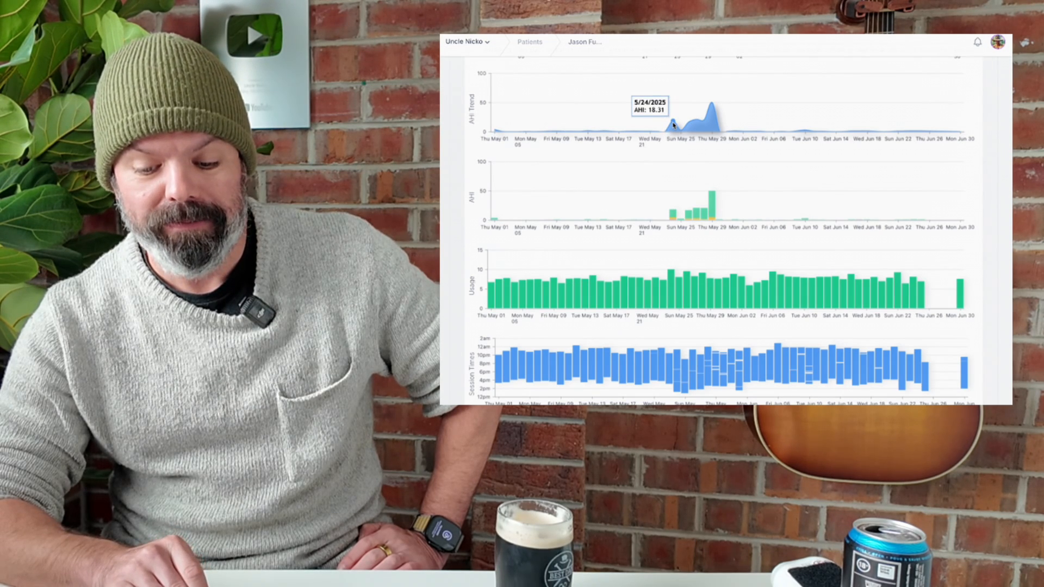
mouse_move(696, 122)
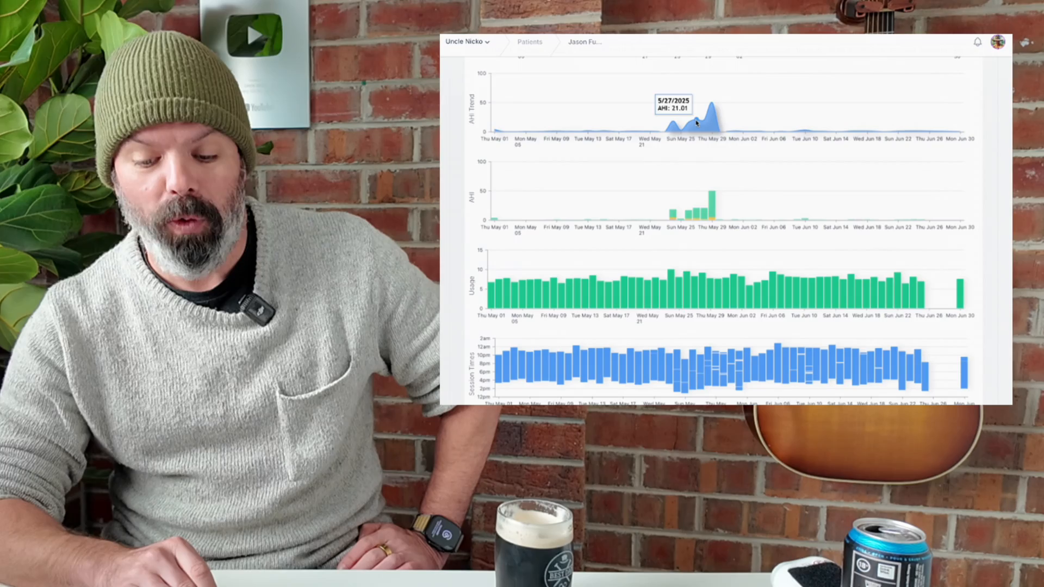
mouse_move(712, 106)
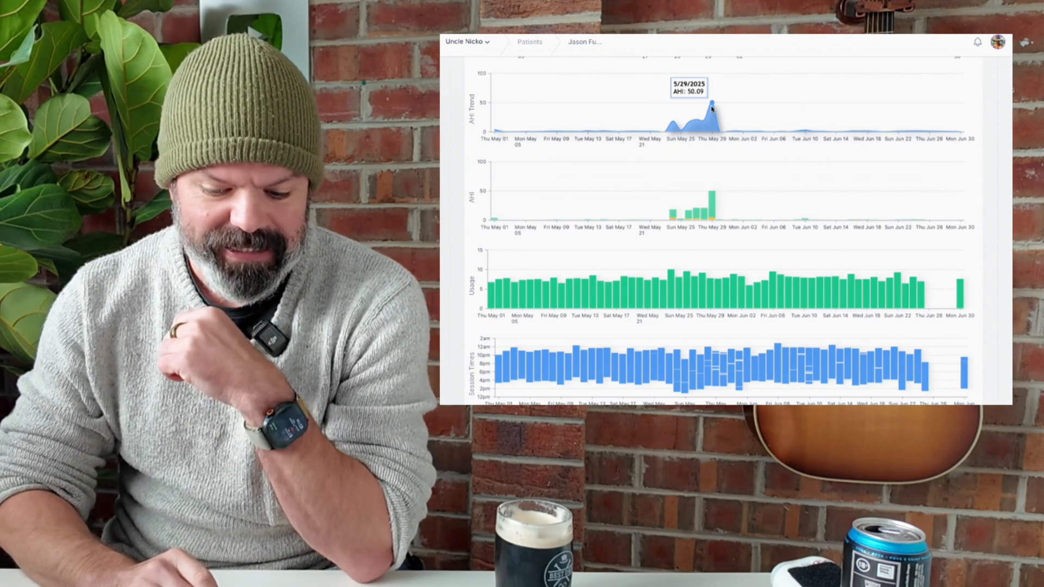
mouse_move(711, 196)
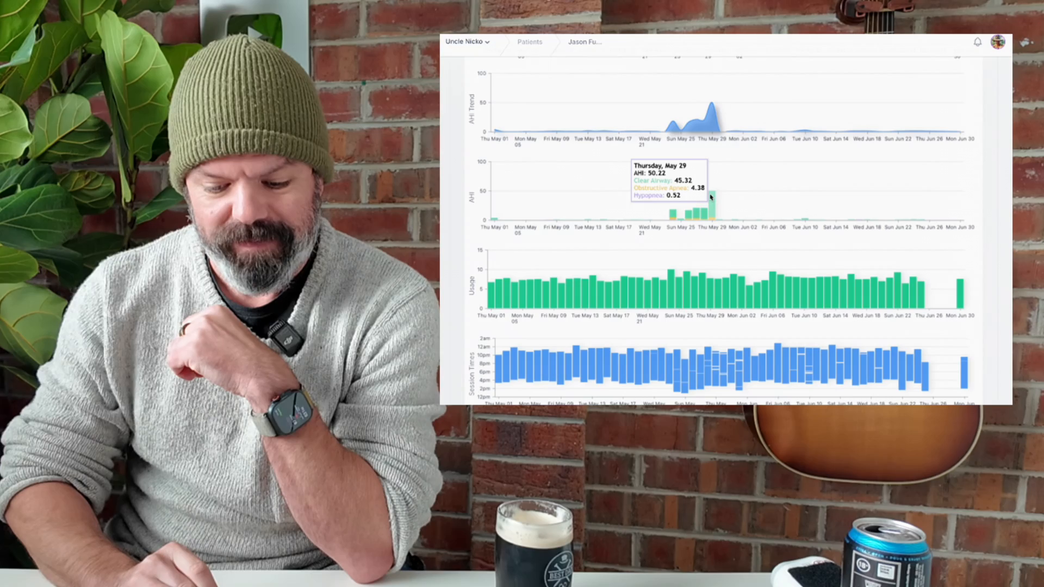
mouse_move(696, 214)
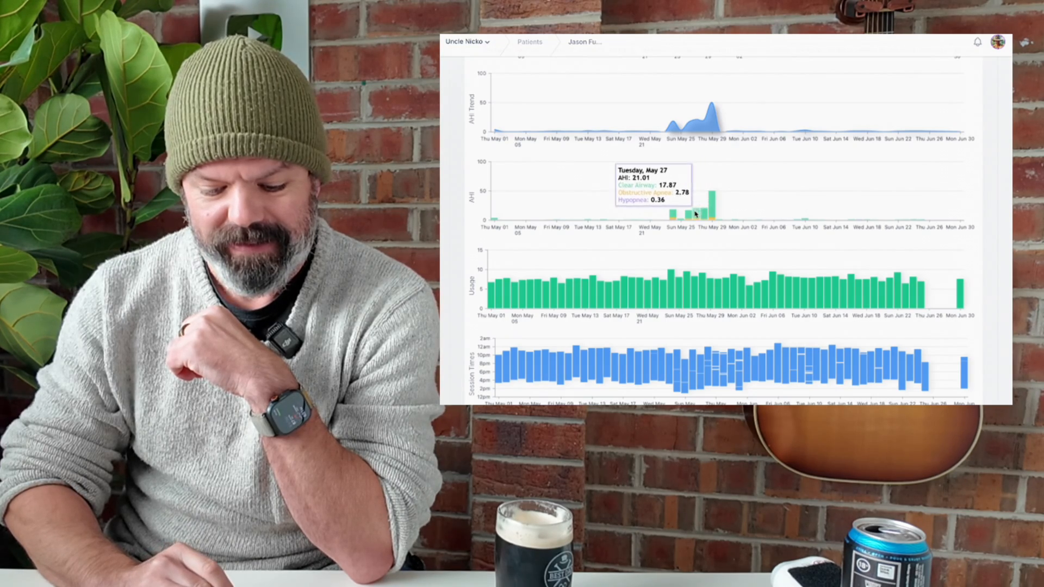
Scroll through the pressure, leak rate and flow limit trend charts, then back up.
scroll("down", 3)
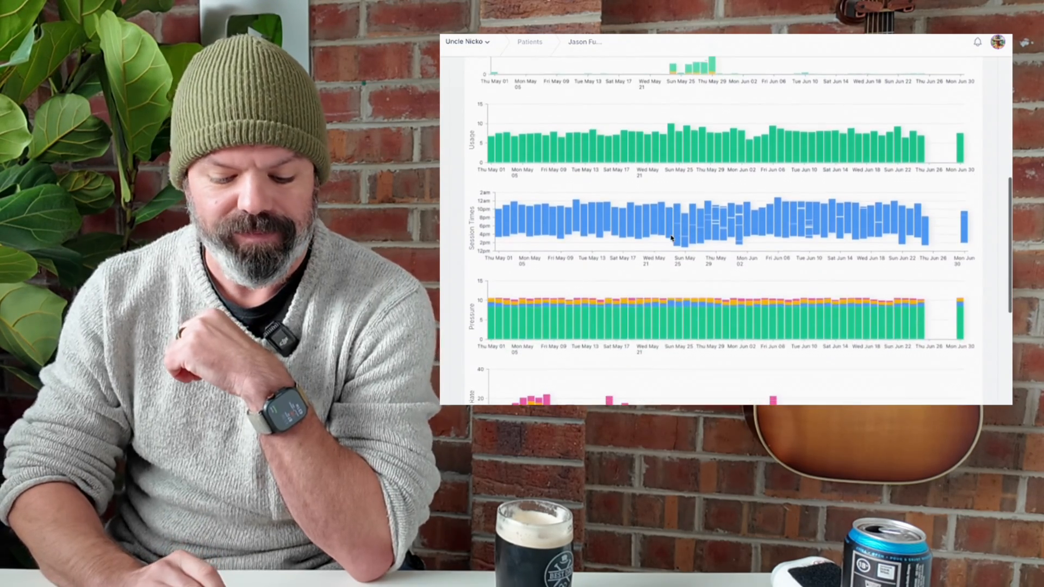
scroll("down", 3)
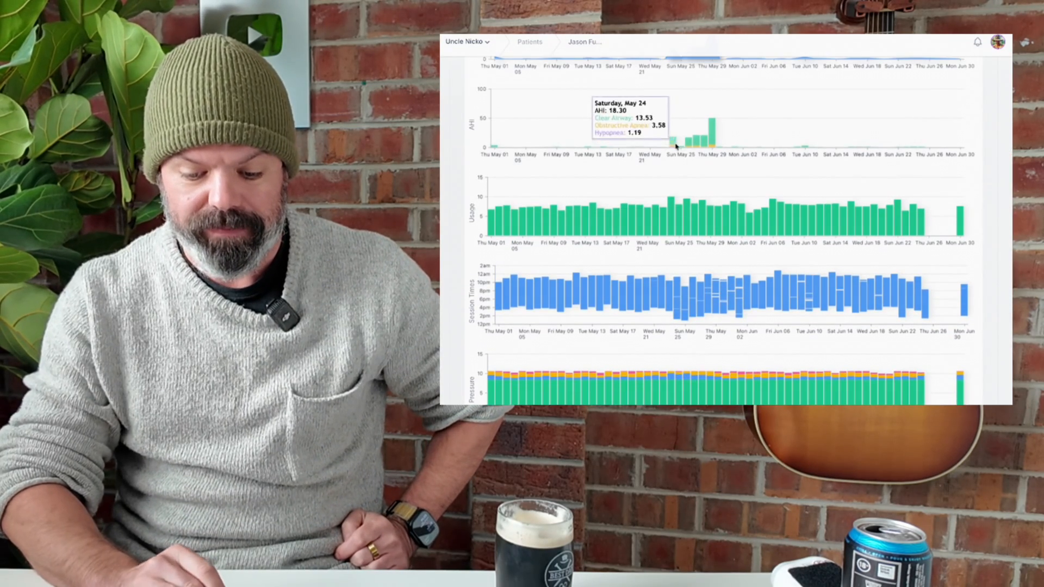
scroll("down", 3)
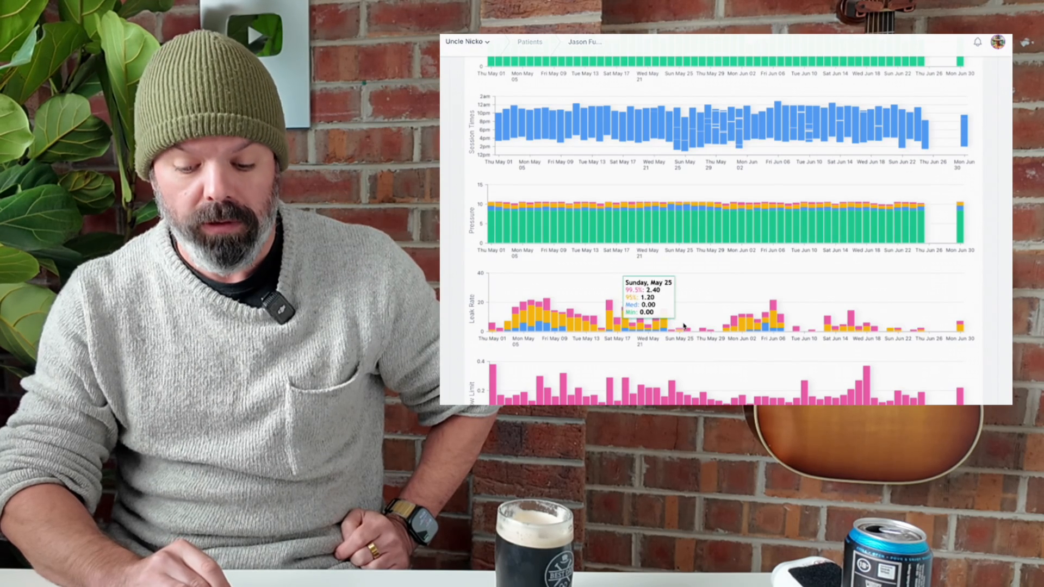
mouse_move(671, 326)
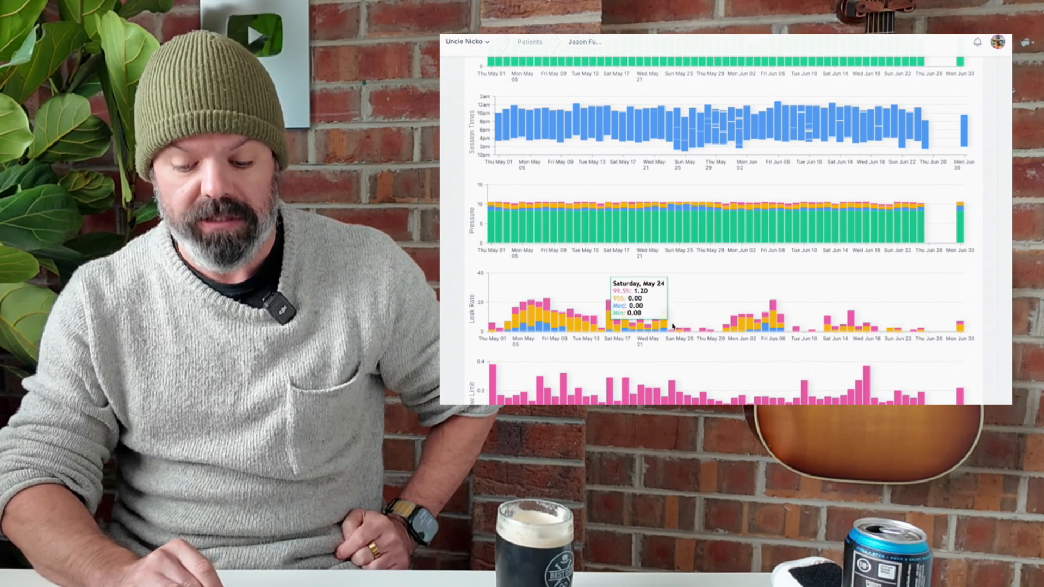
scroll("up", 3)
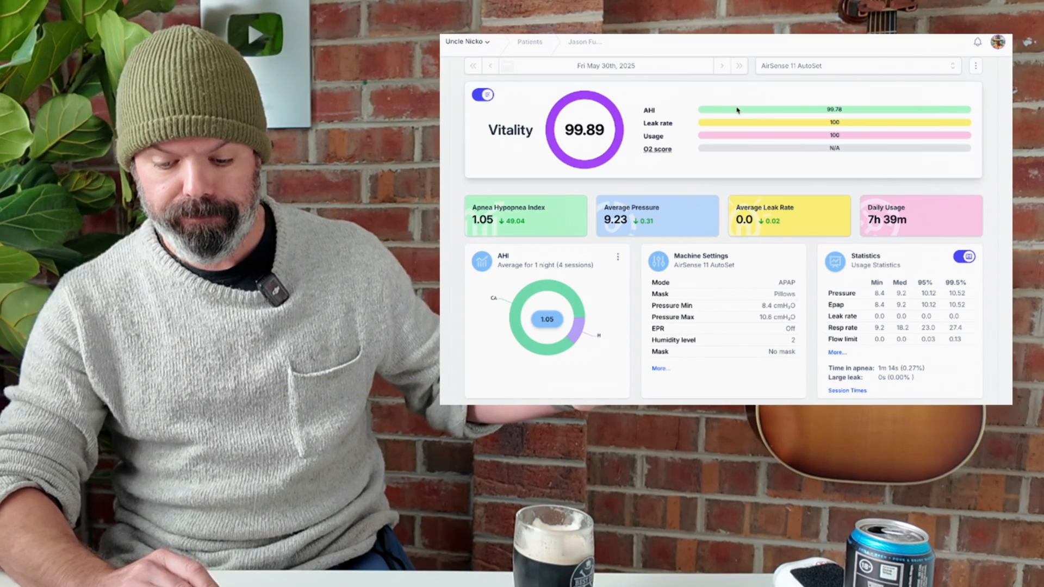
Review the May 30 daily charts, then go back to Thursday, May 29th, 2025.
scroll("down", 3)
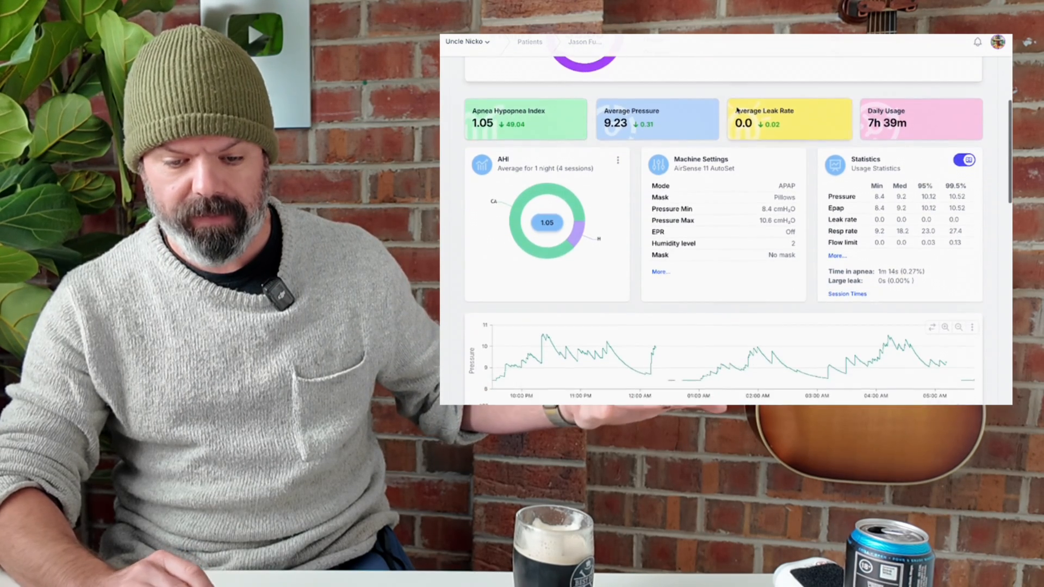
scroll("down", 3)
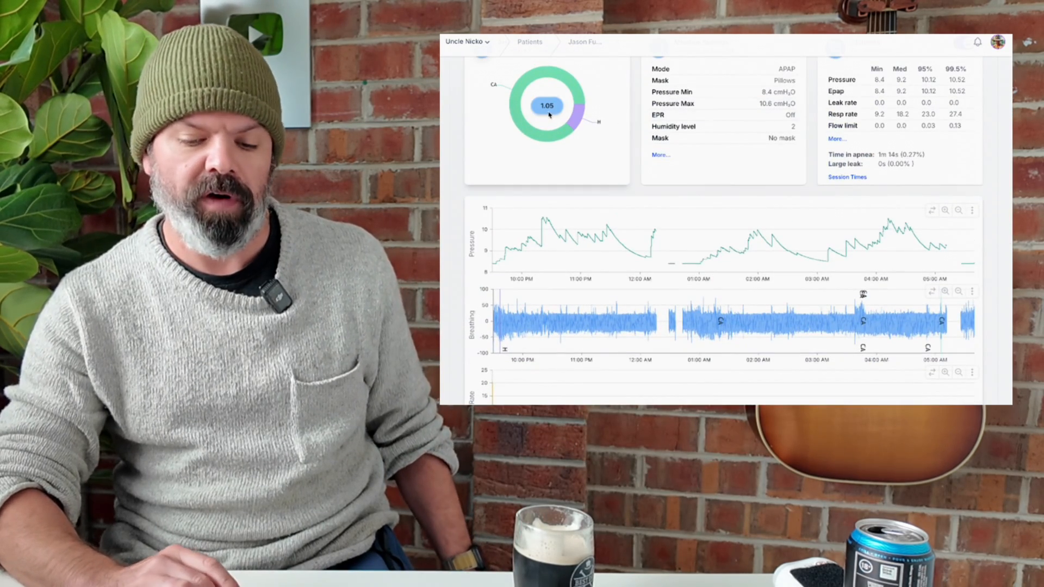
scroll("up", 3)
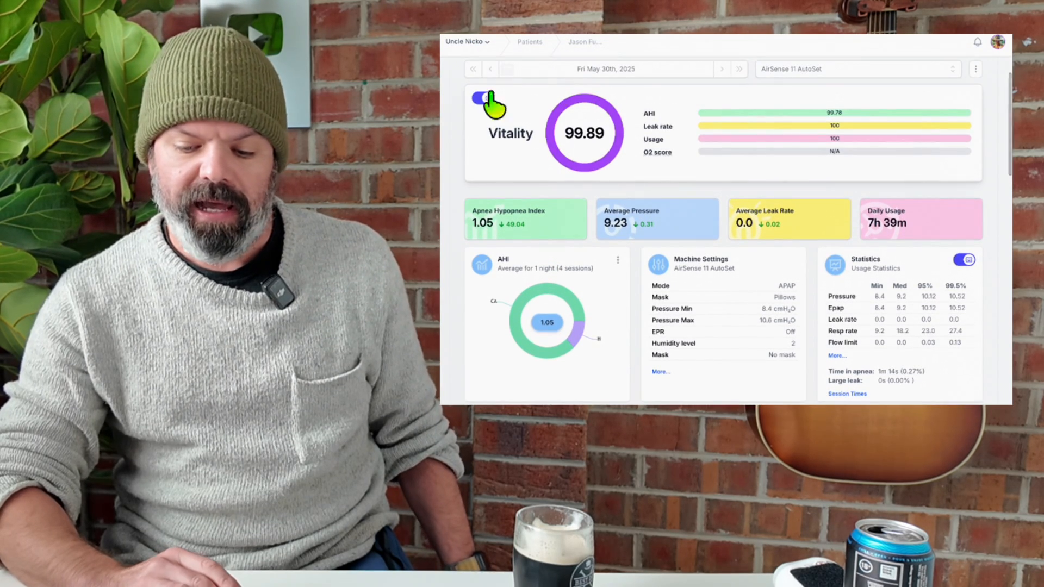
left_click(483, 98)
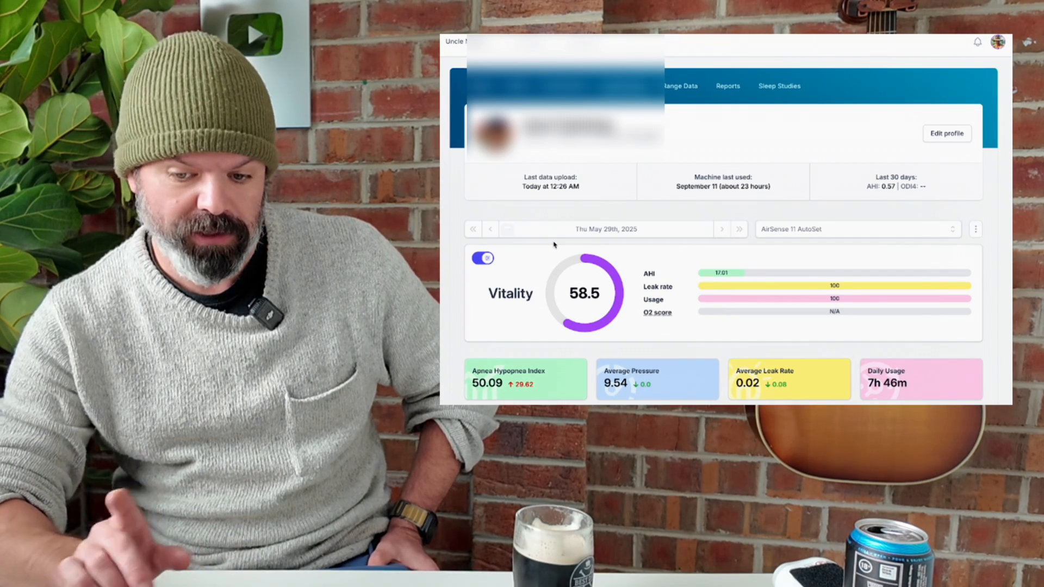
scroll("down", 3)
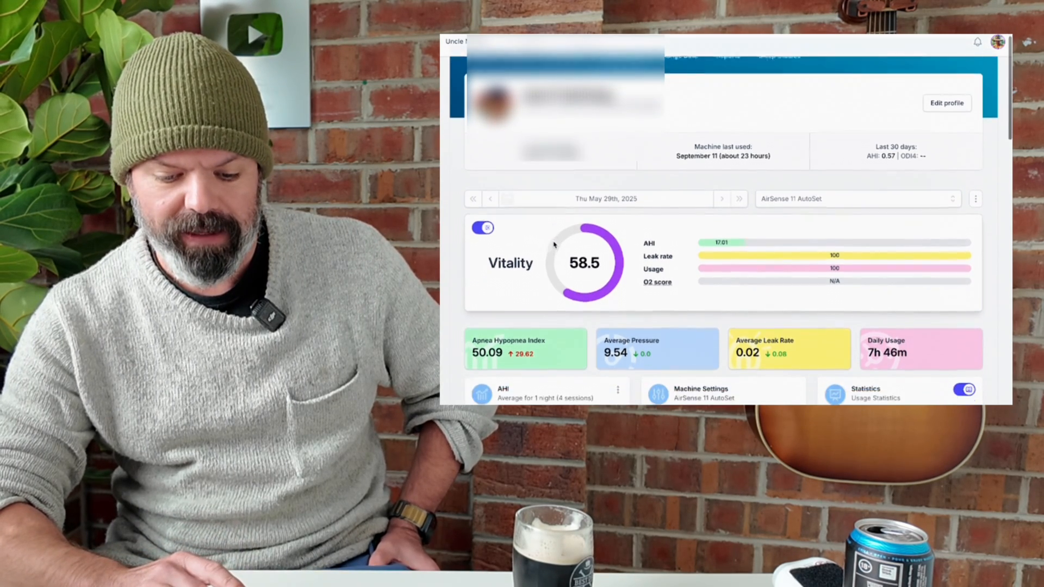
scroll("down", 3)
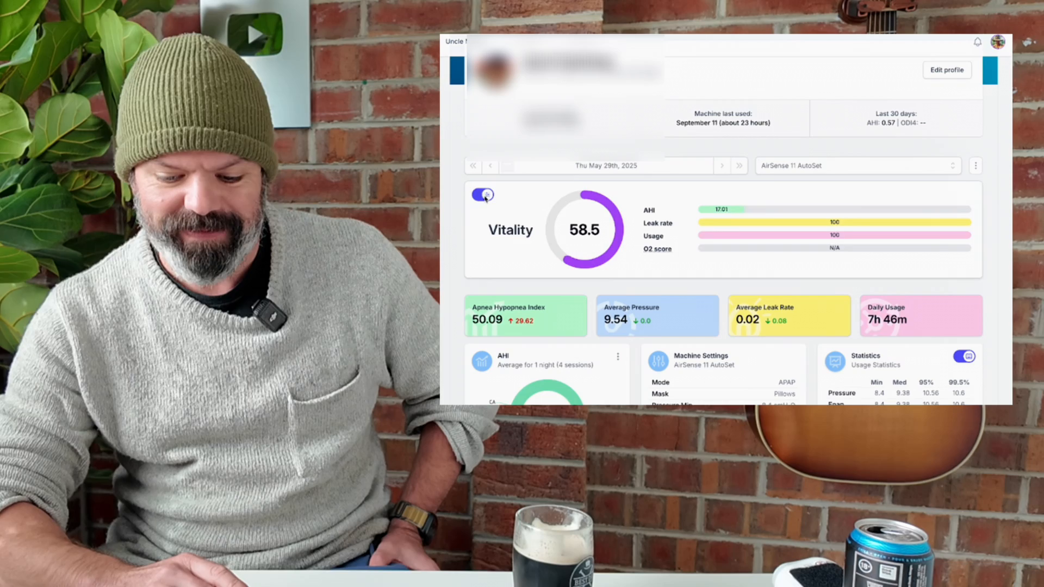
left_click(482, 194)
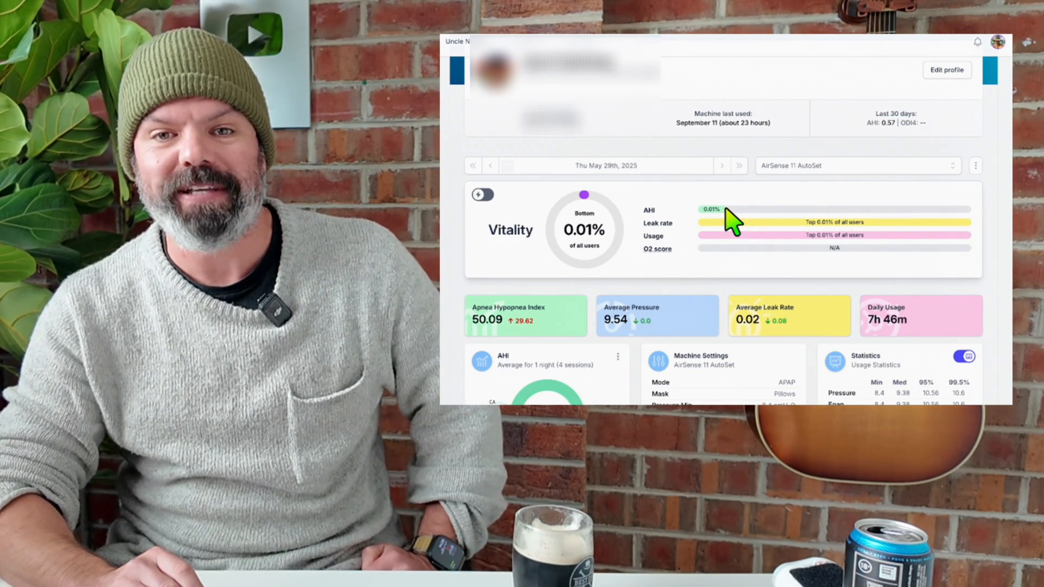
mouse_move(726, 213)
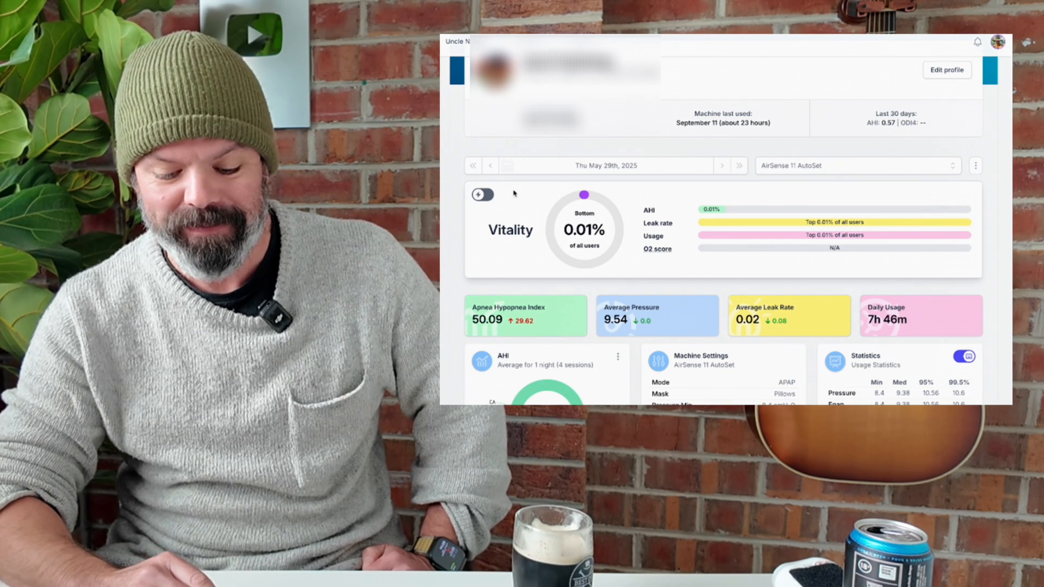
left_click(481, 194)
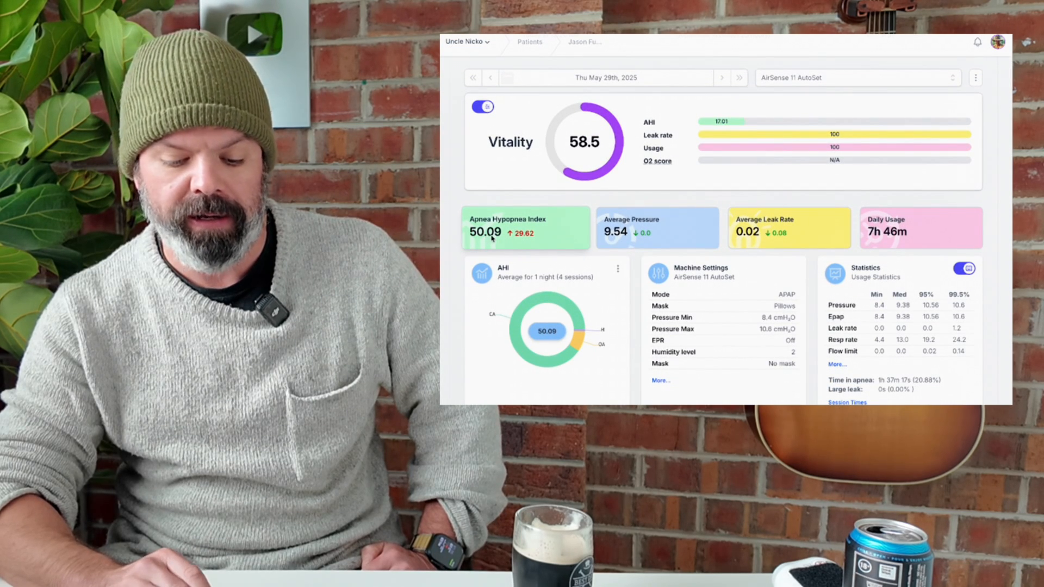
scroll("down", 3)
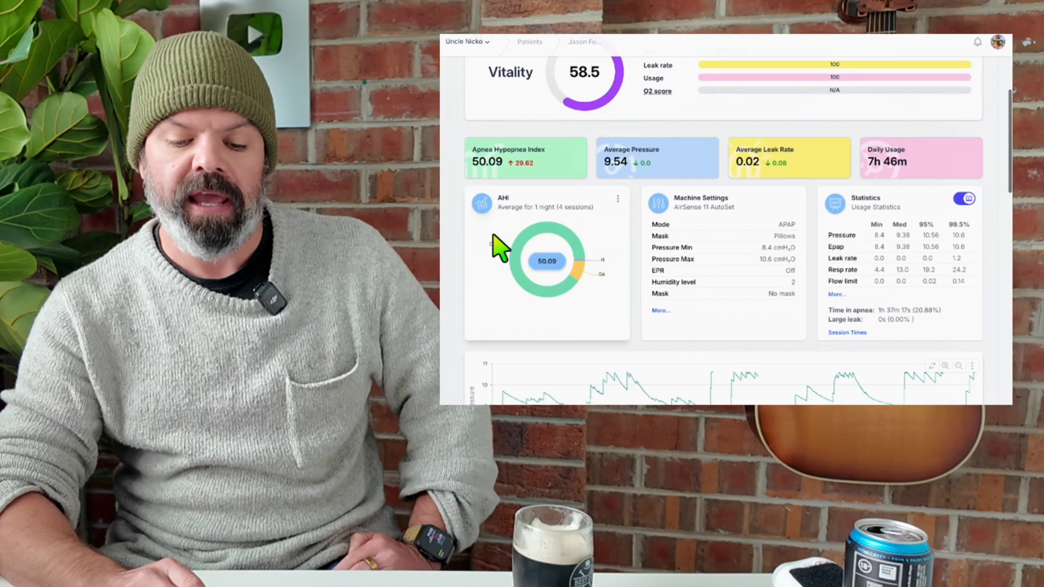
scroll("down", 3)
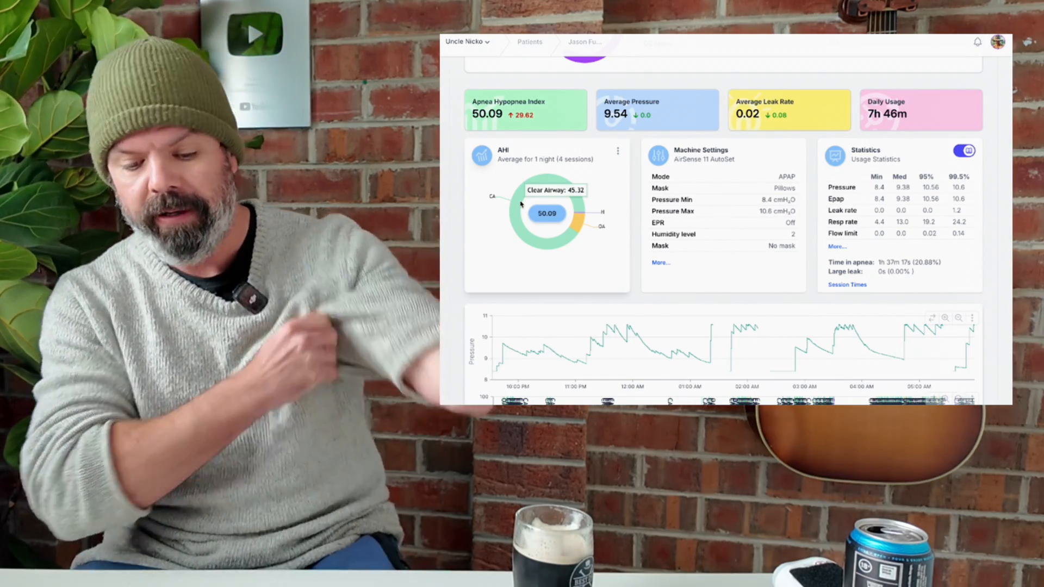
scroll("down", 3)
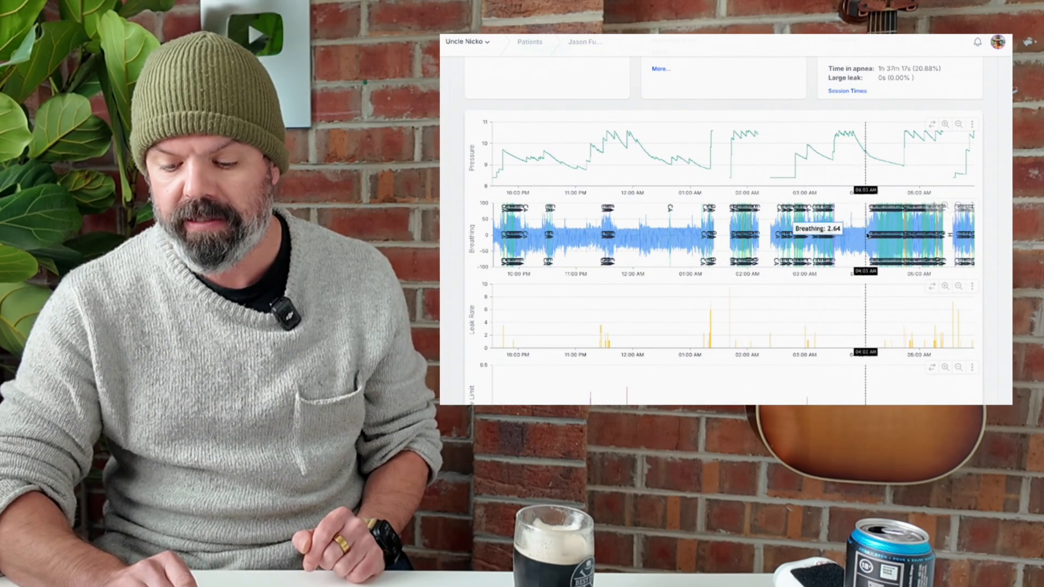
mouse_move(899, 234)
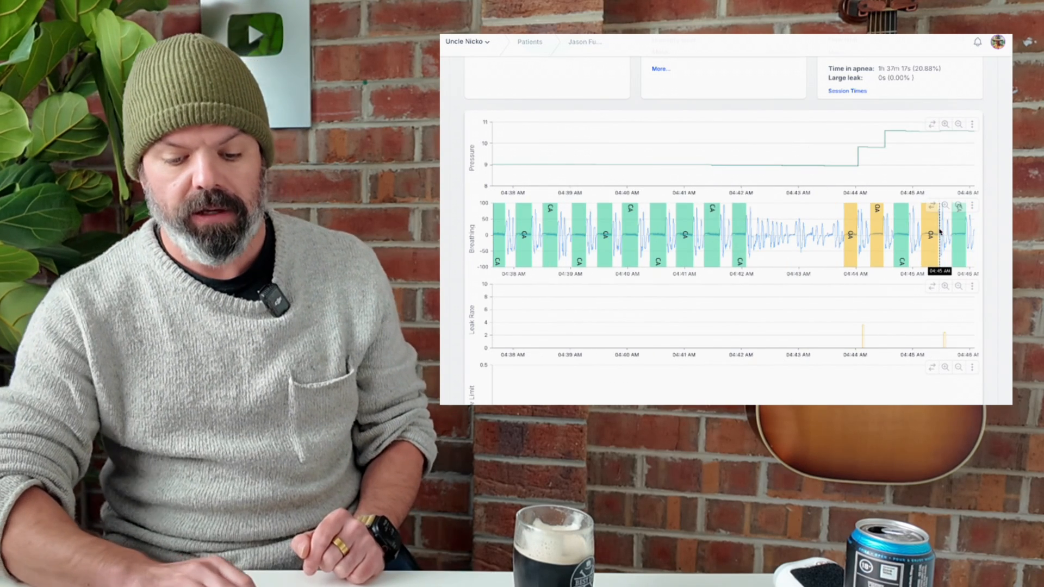
mouse_move(551, 233)
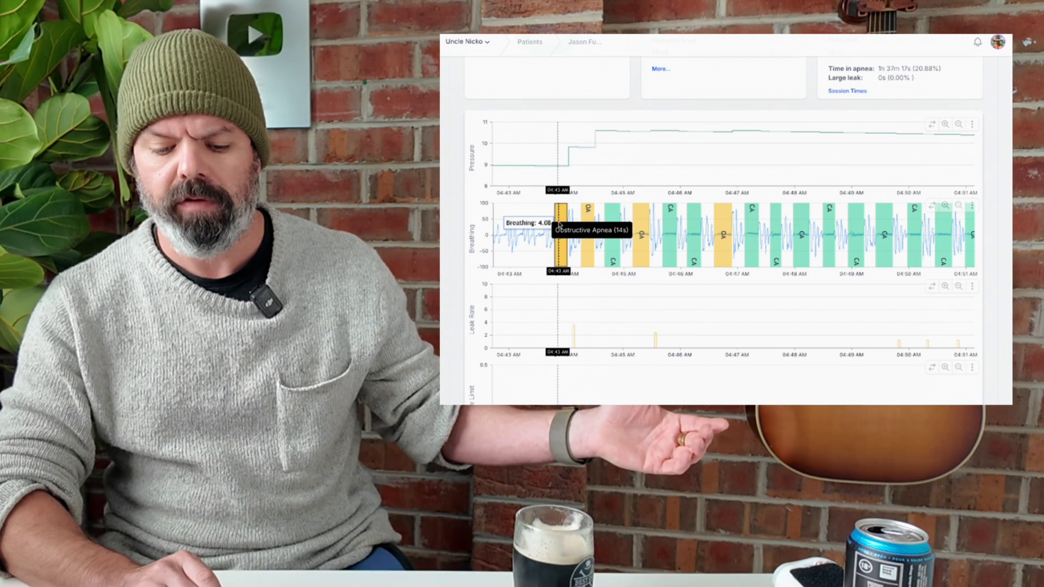
mouse_move(585, 234)
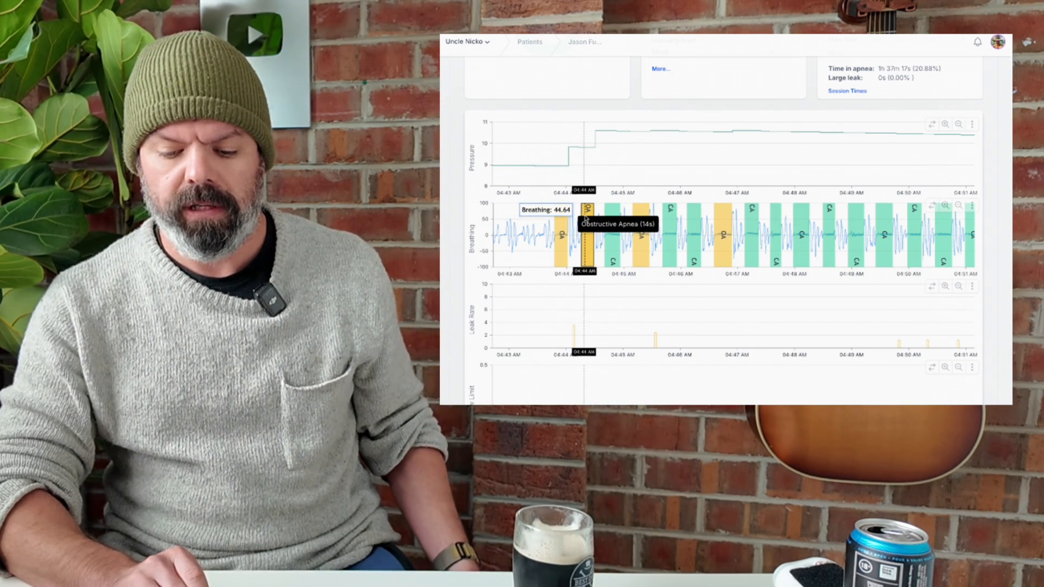
mouse_move(574, 174)
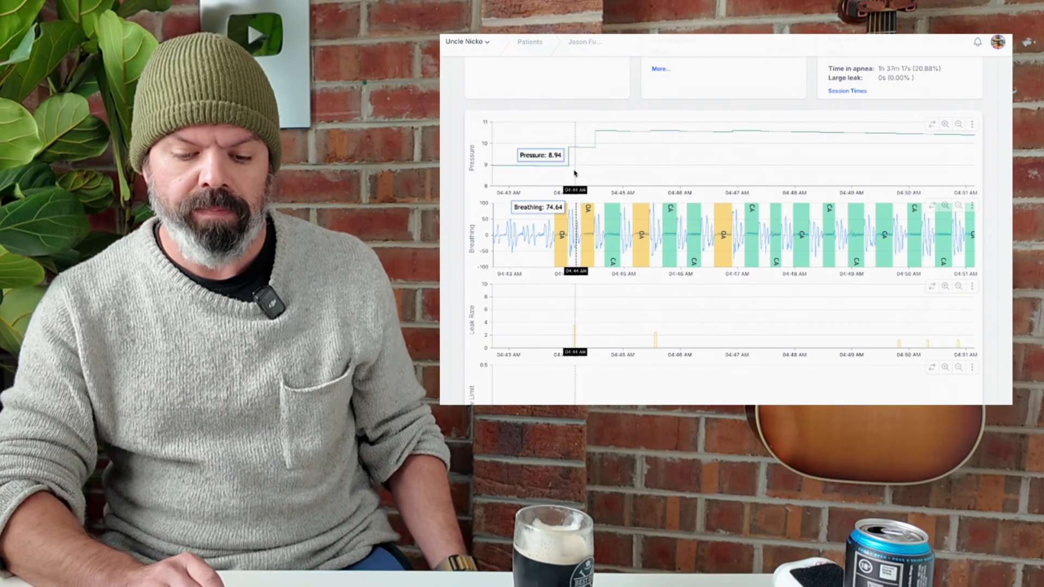
mouse_move(568, 136)
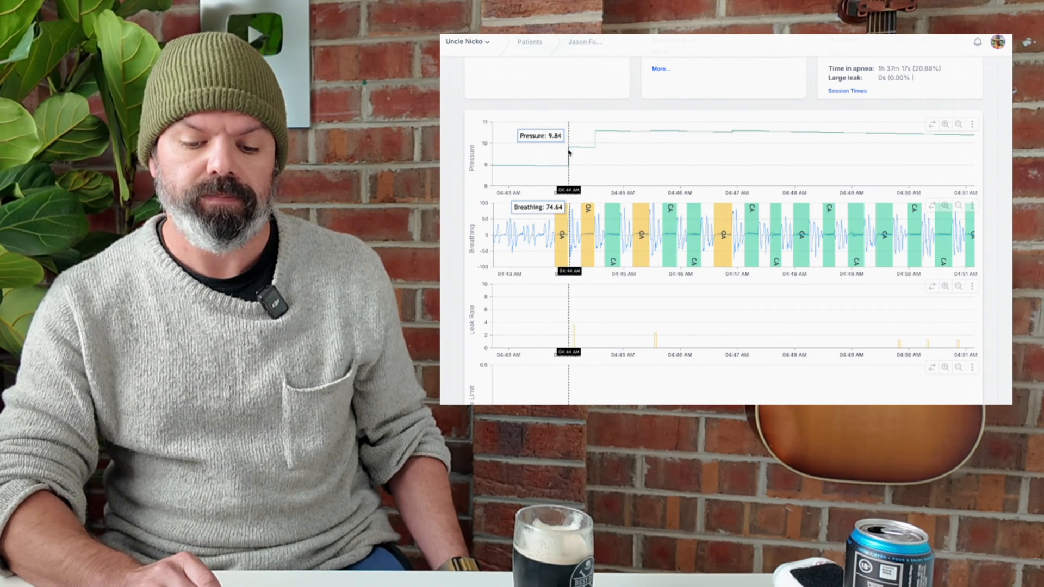
mouse_move(588, 152)
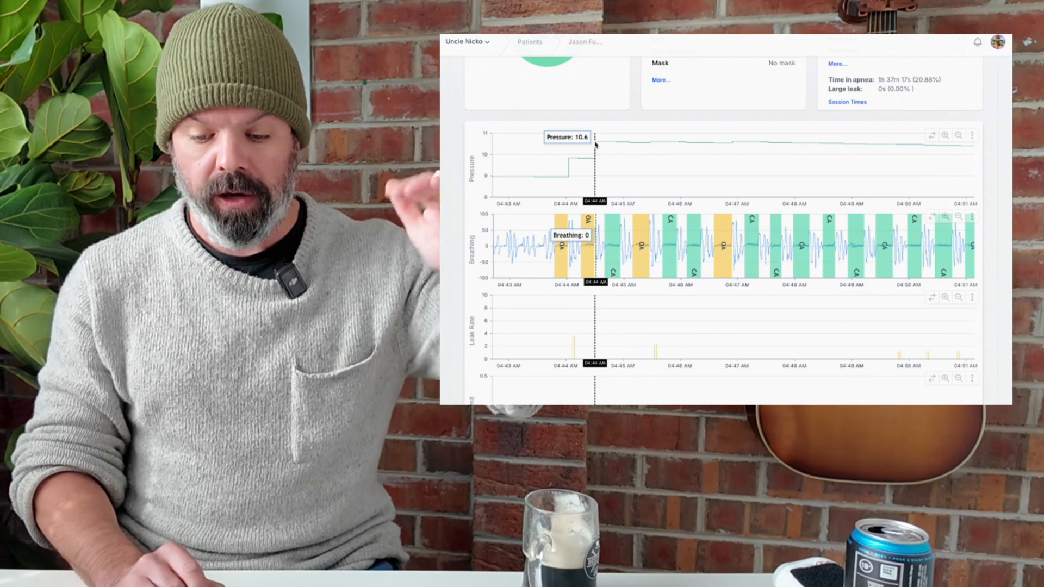
scroll("up", 3)
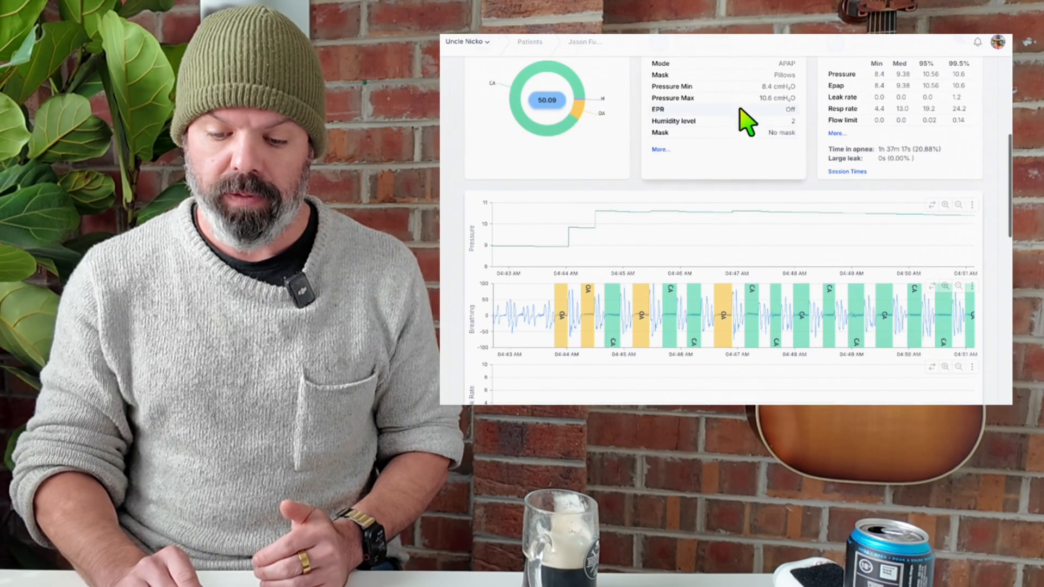
mouse_move(666, 193)
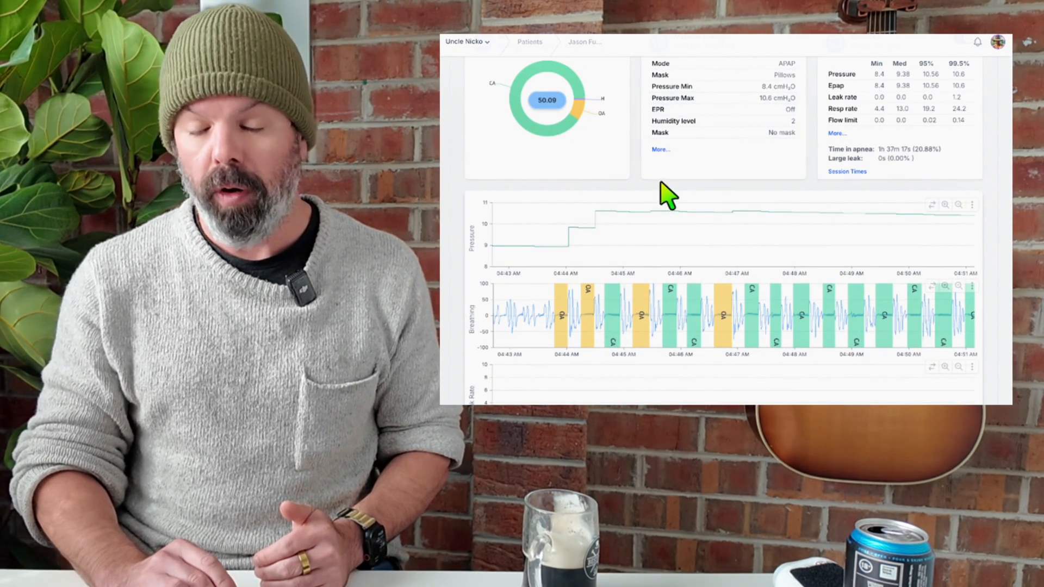
mouse_move(662, 203)
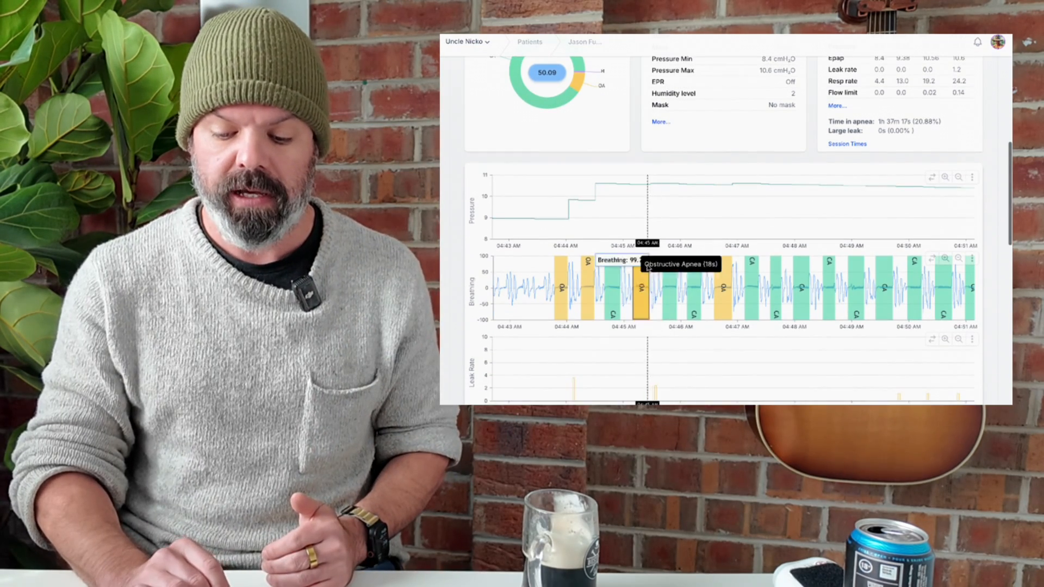
mouse_move(639, 275)
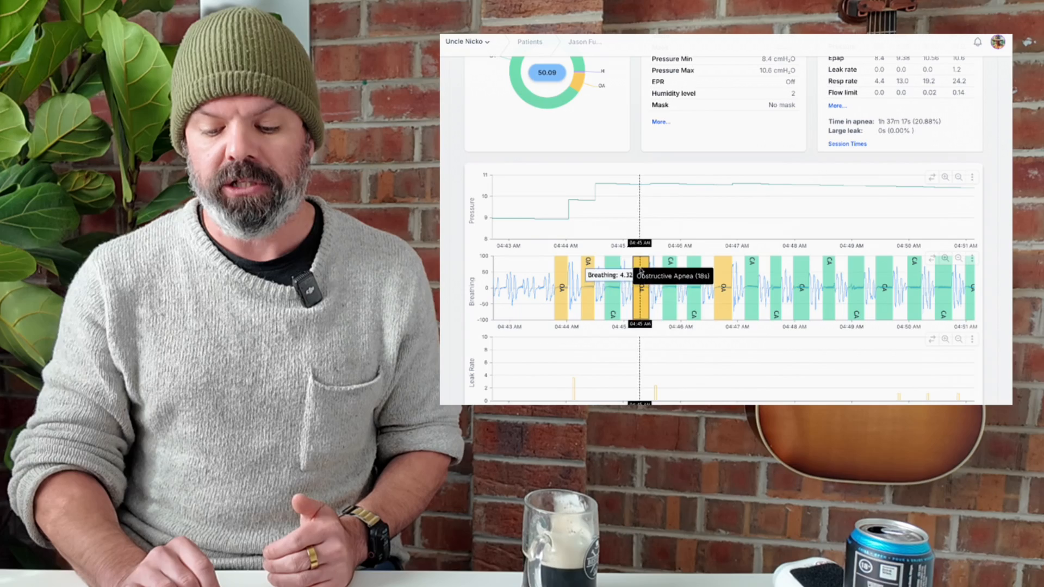
mouse_move(643, 270)
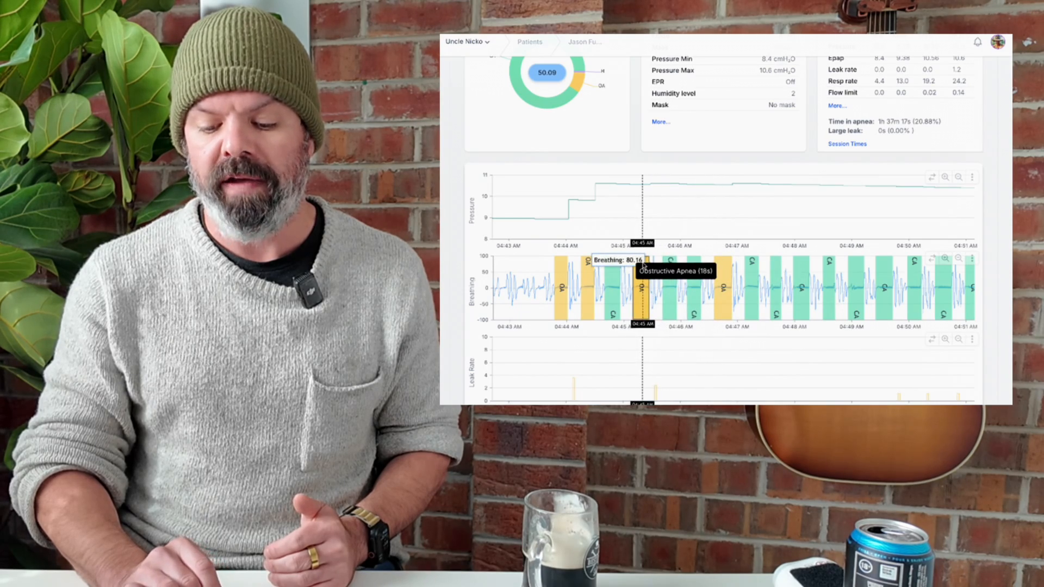
mouse_move(711, 270)
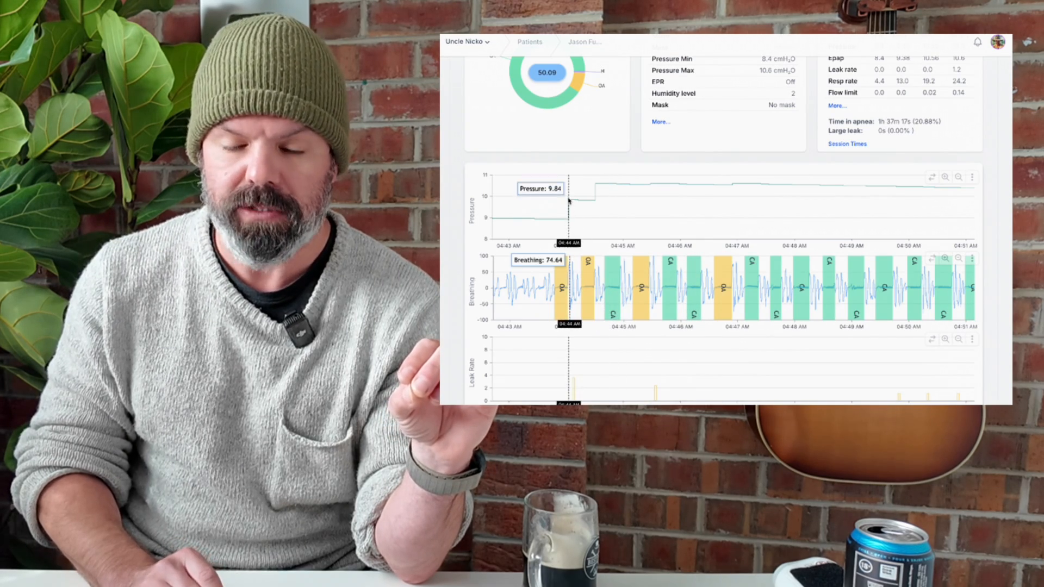
mouse_move(596, 190)
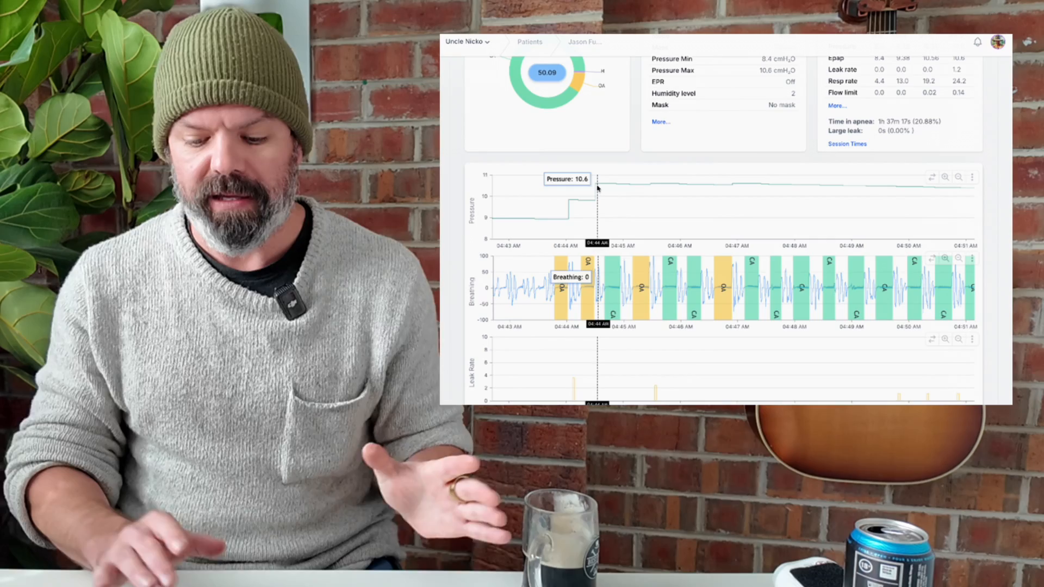
mouse_move(722, 276)
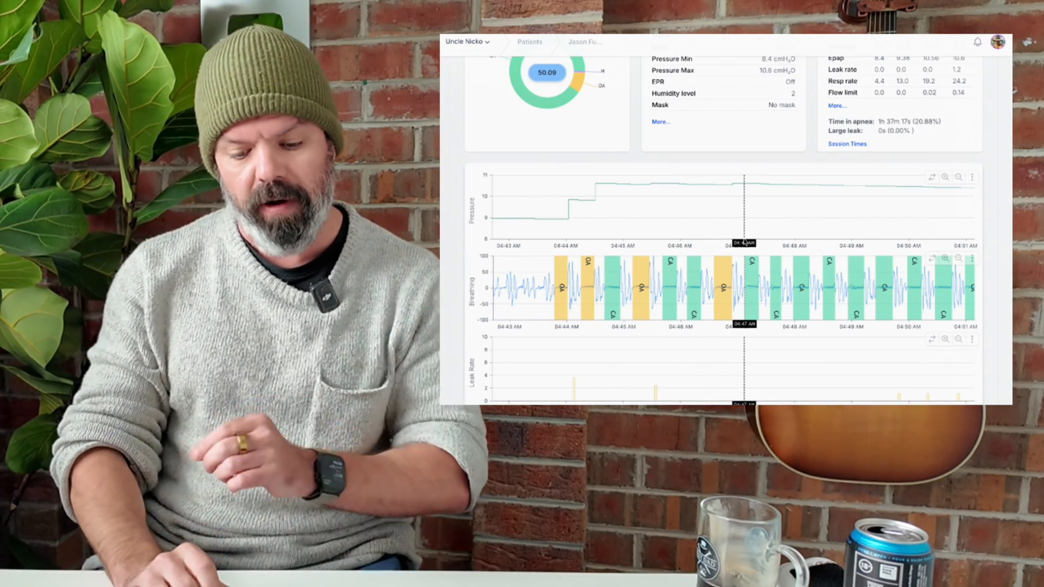
mouse_move(554, 285)
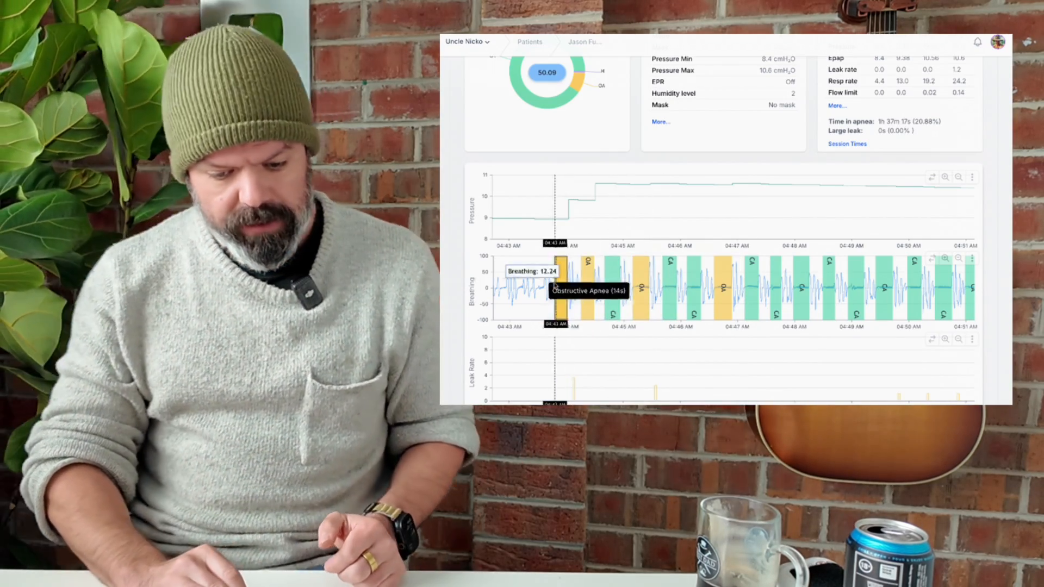
mouse_move(543, 280)
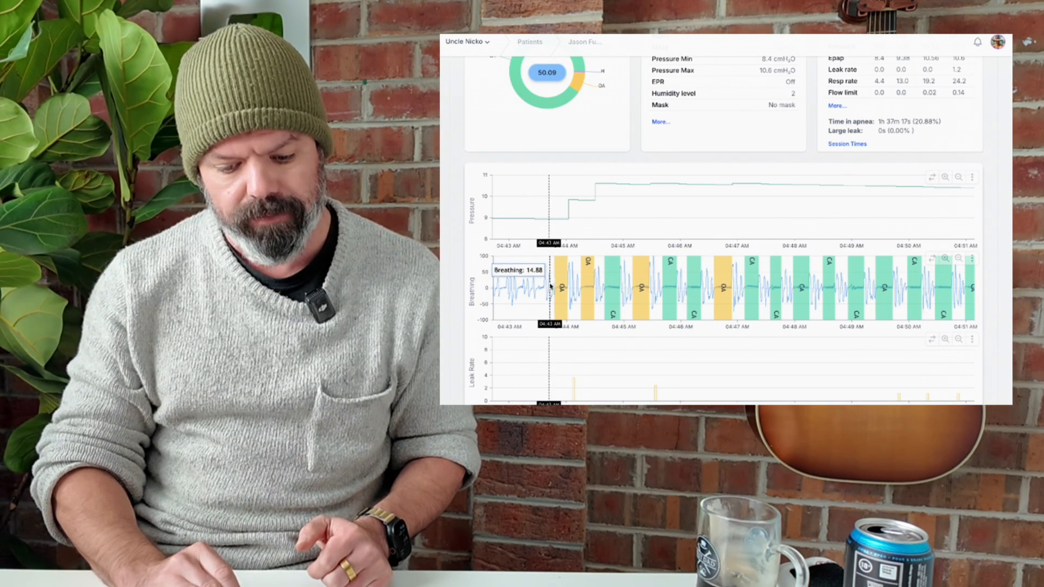
mouse_move(554, 291)
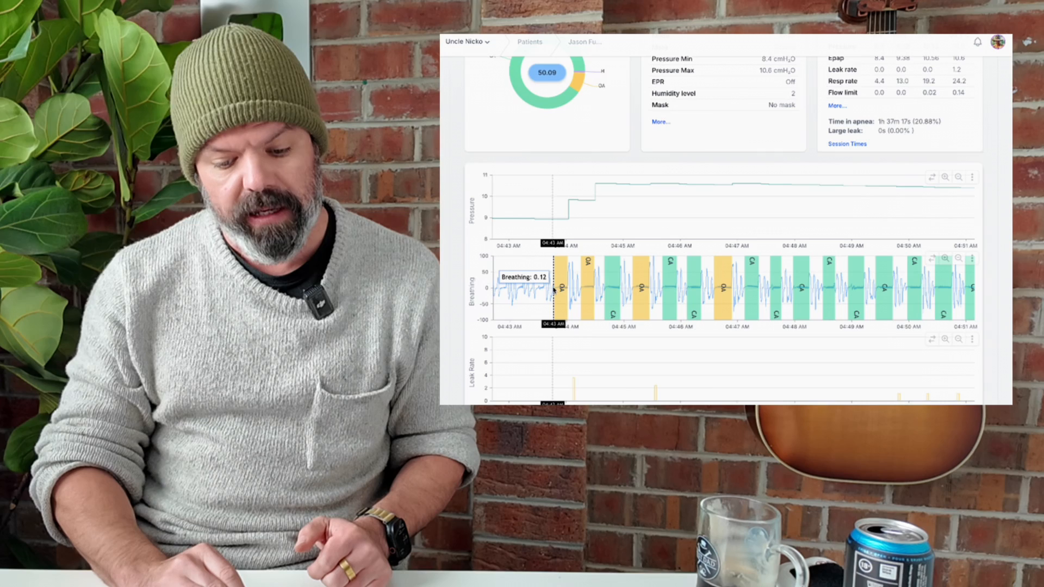
mouse_move(561, 290)
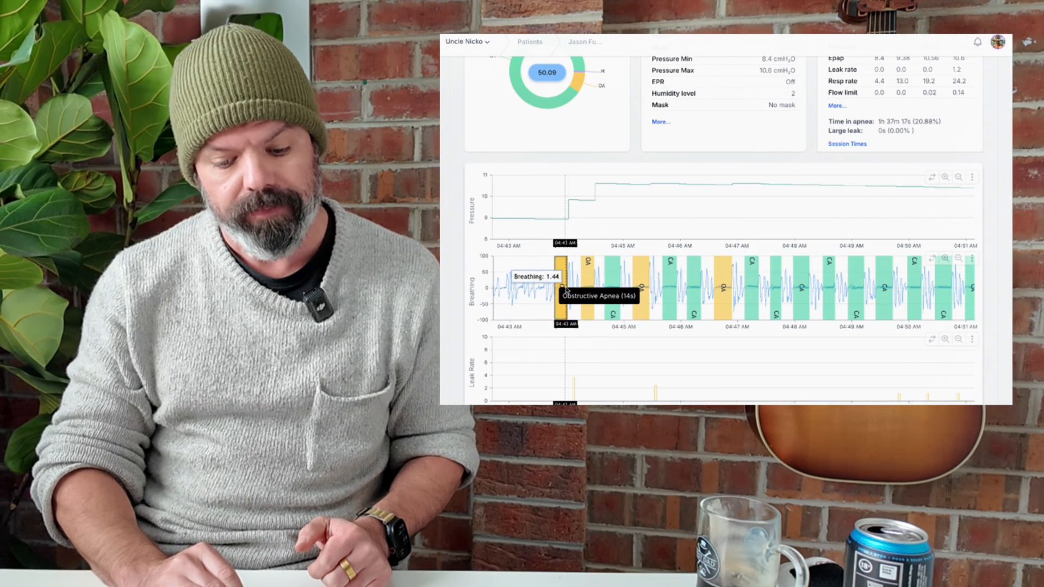
mouse_move(558, 286)
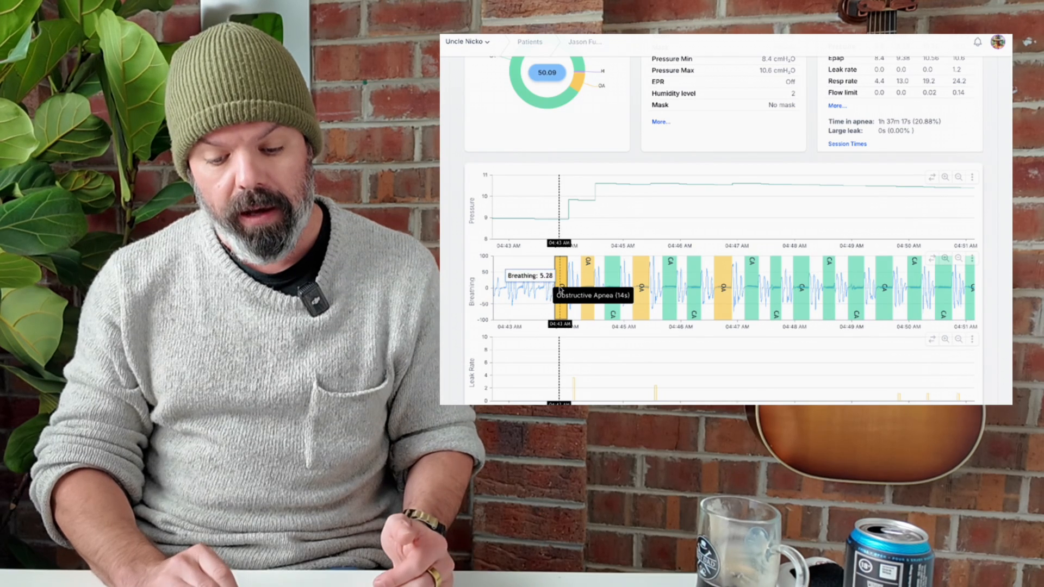
mouse_move(566, 216)
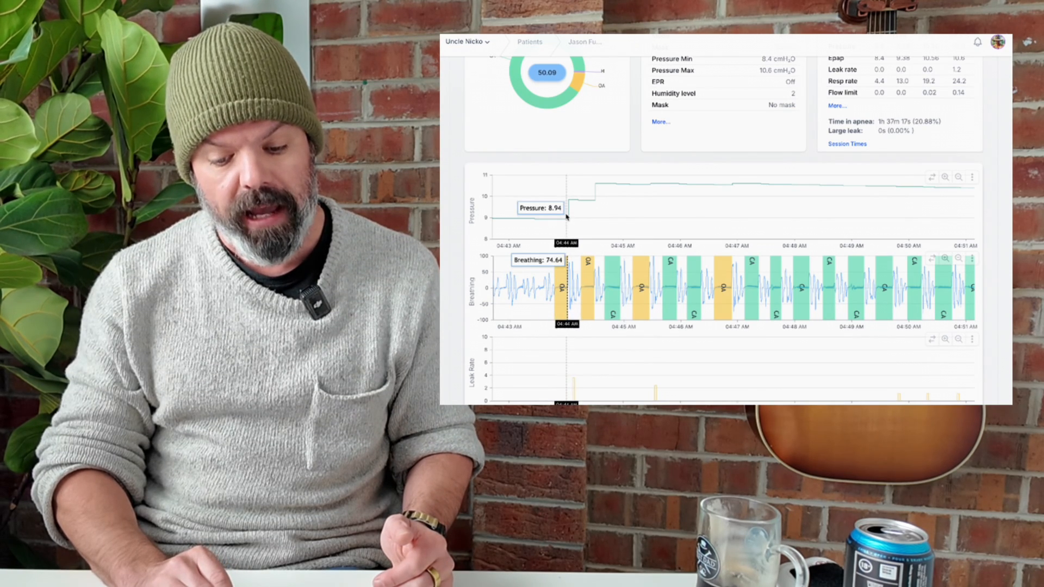
mouse_move(566, 203)
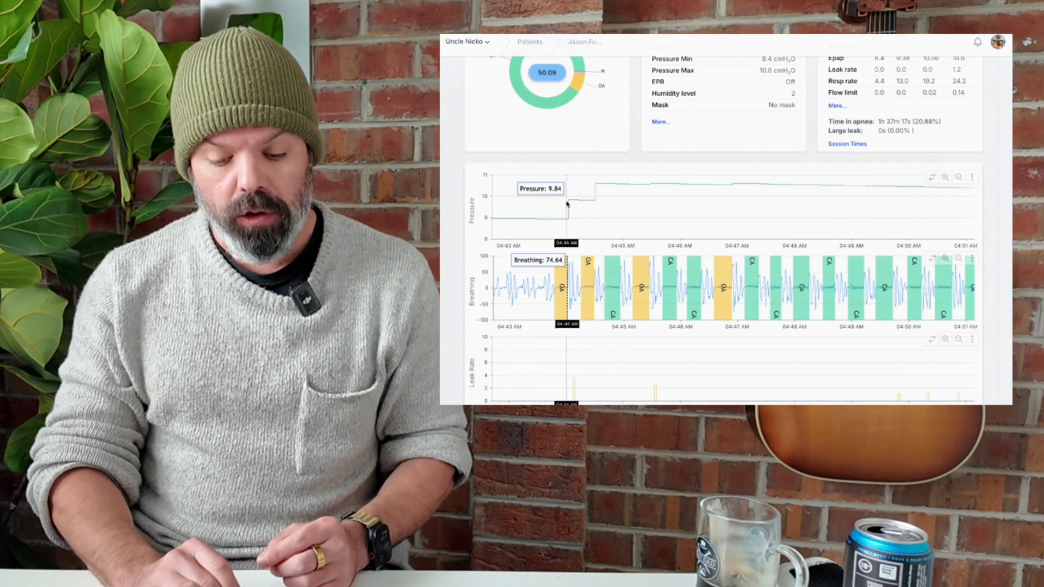
mouse_move(568, 280)
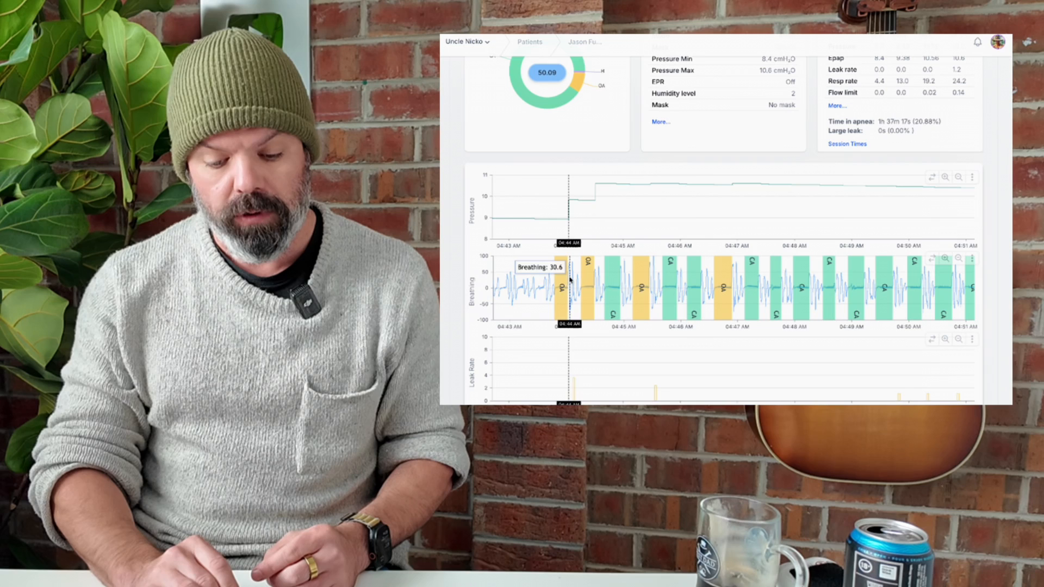
mouse_move(569, 273)
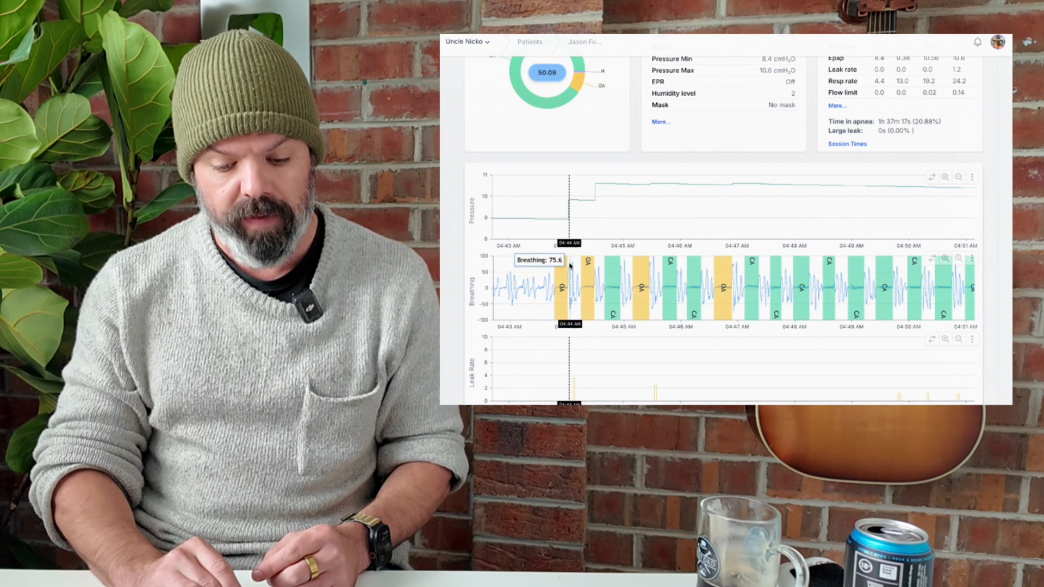
mouse_move(548, 275)
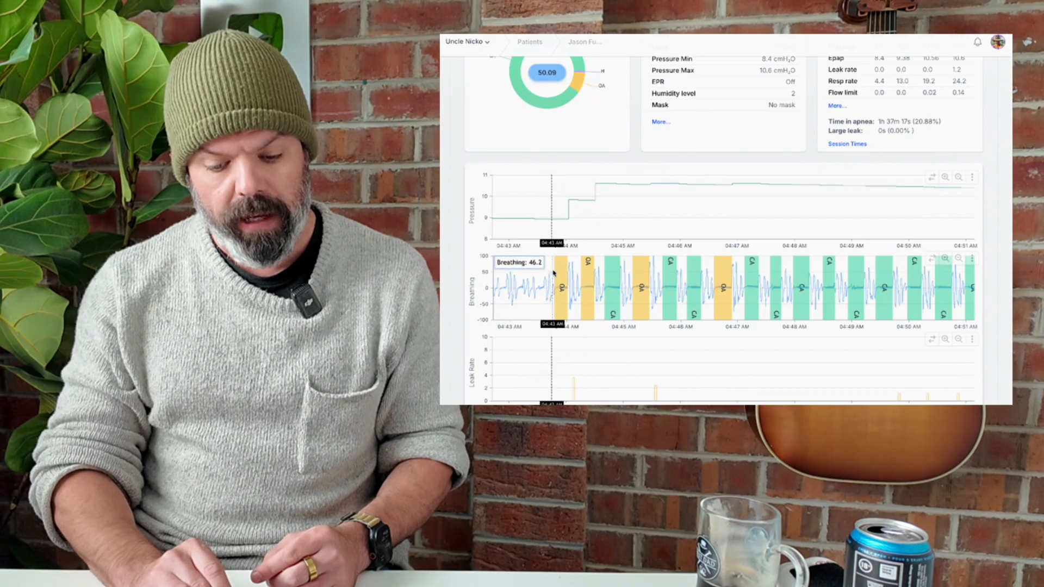
mouse_move(568, 266)
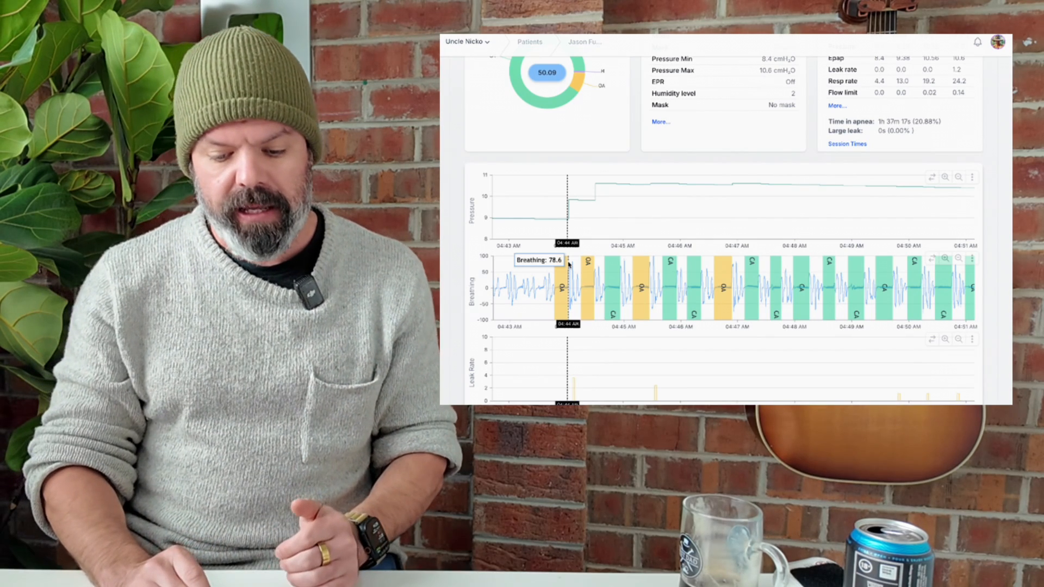
mouse_move(649, 265)
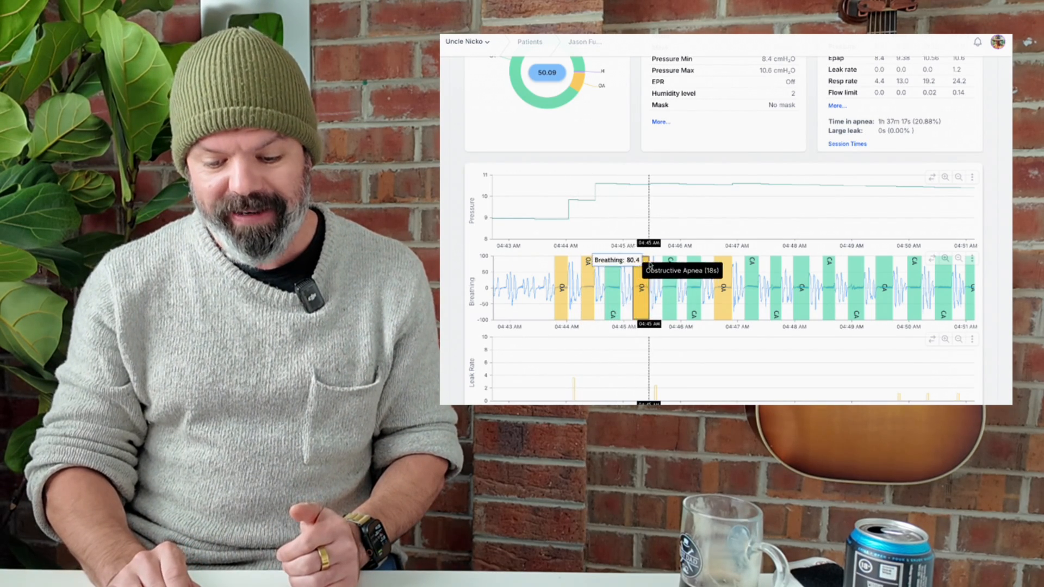
mouse_move(653, 260)
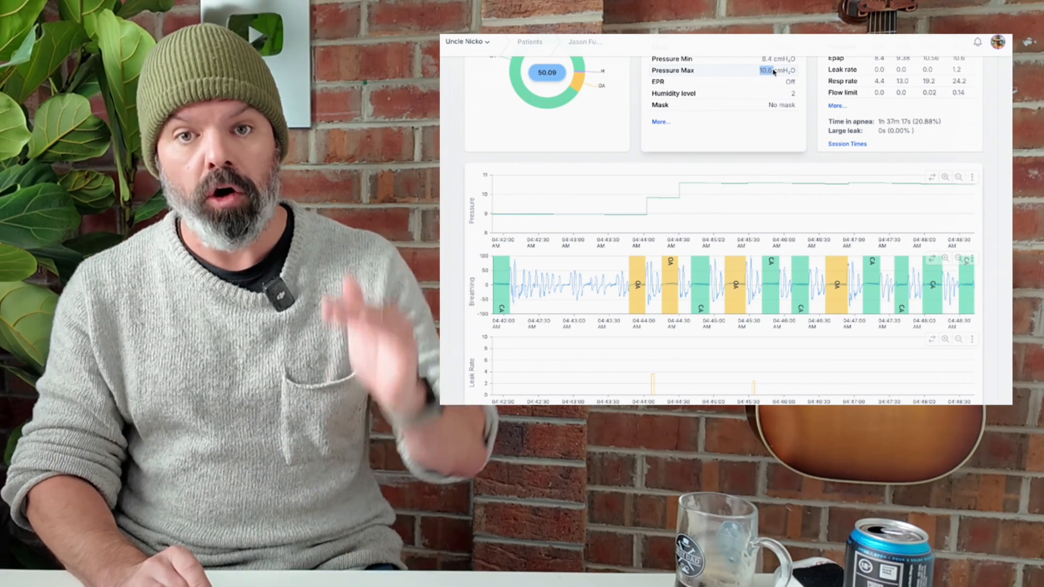
mouse_move(676, 200)
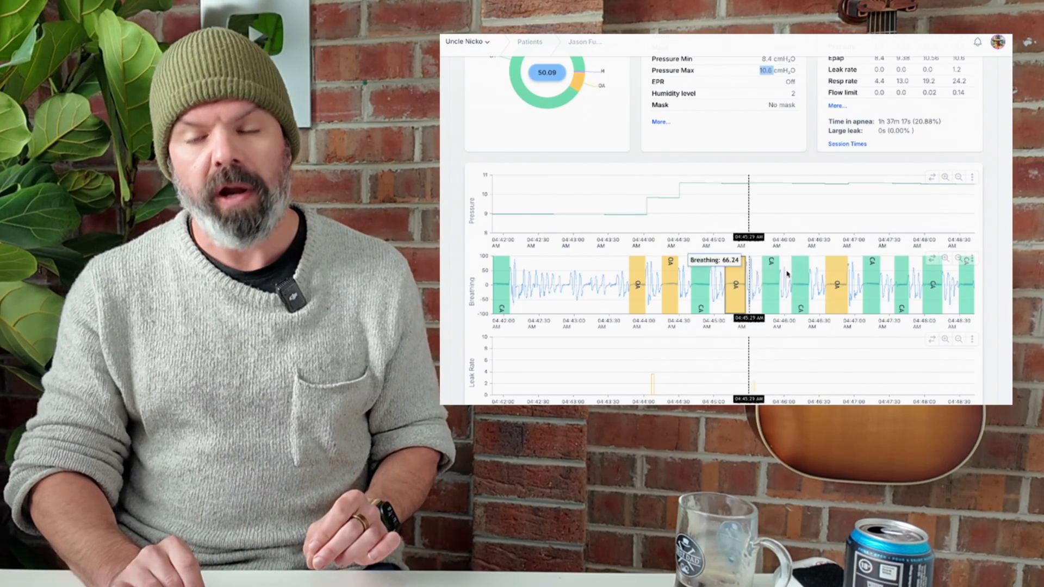
mouse_move(837, 280)
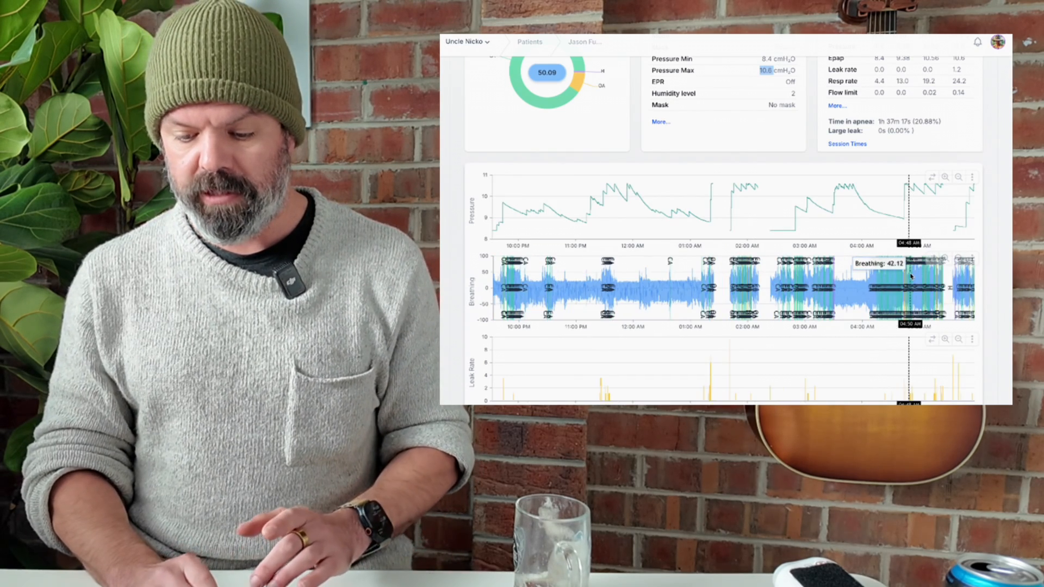
mouse_move(907, 186)
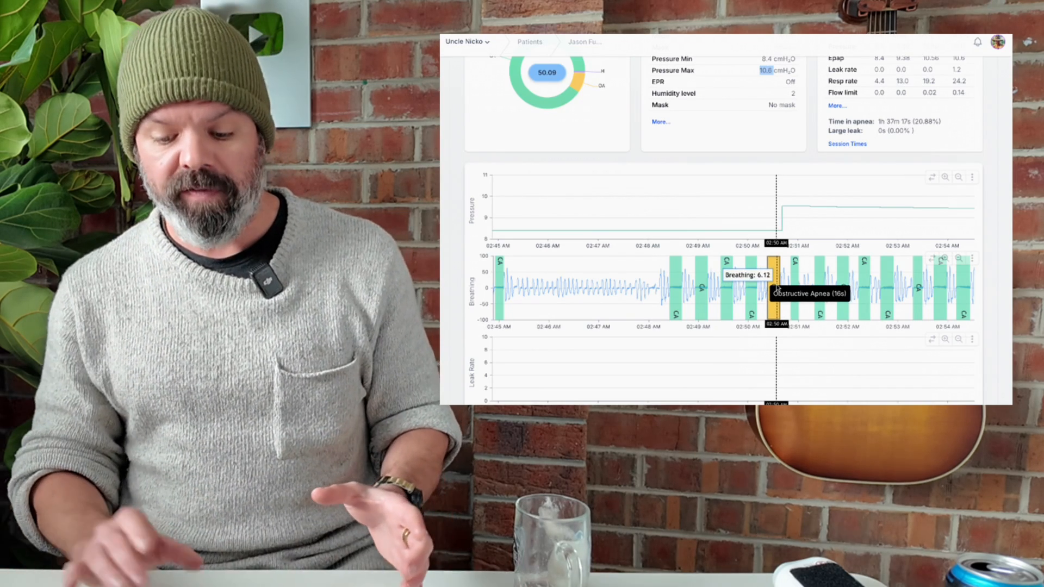
mouse_move(869, 279)
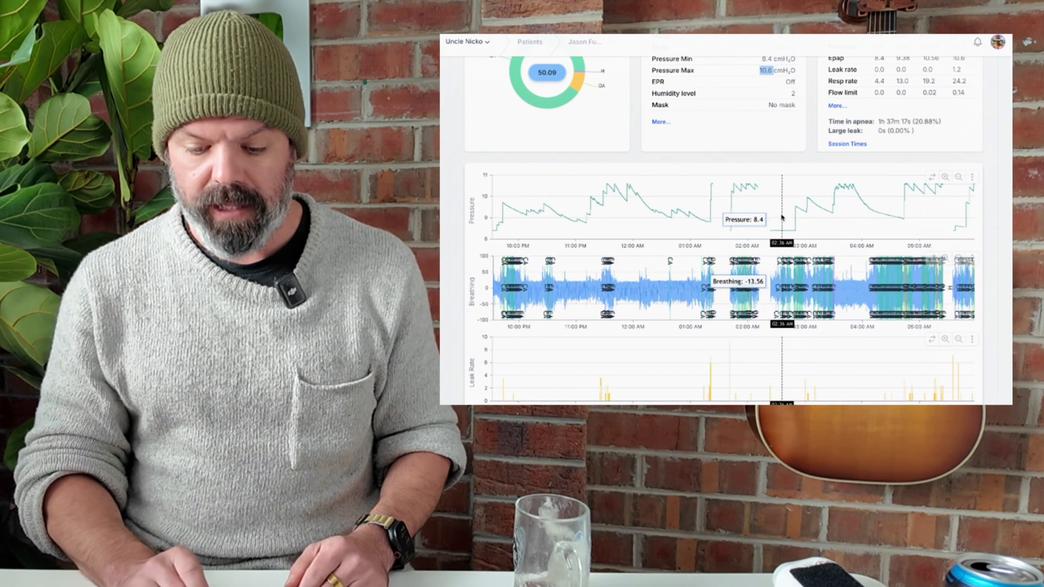
mouse_move(731, 277)
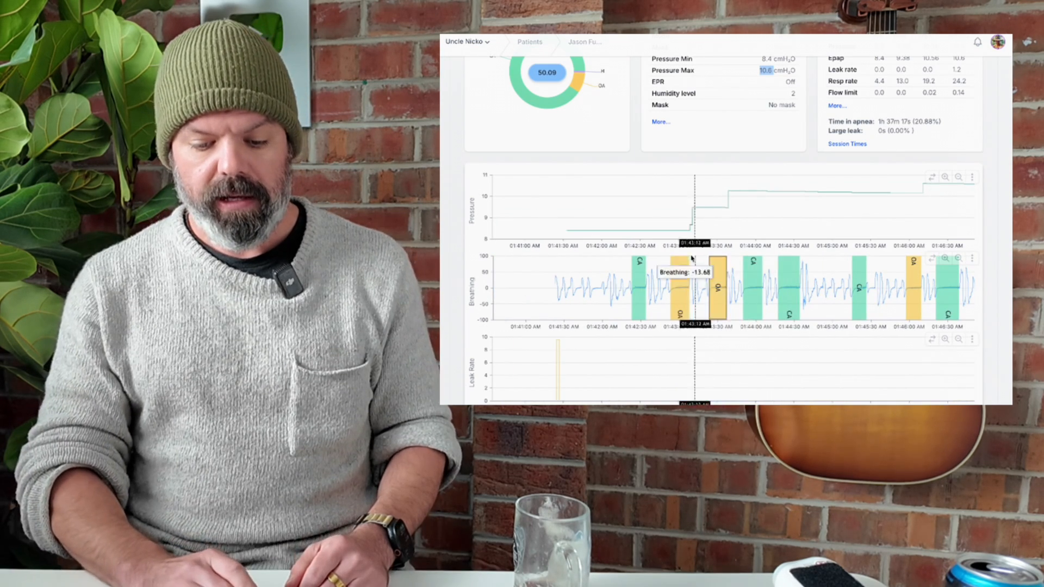
mouse_move(651, 230)
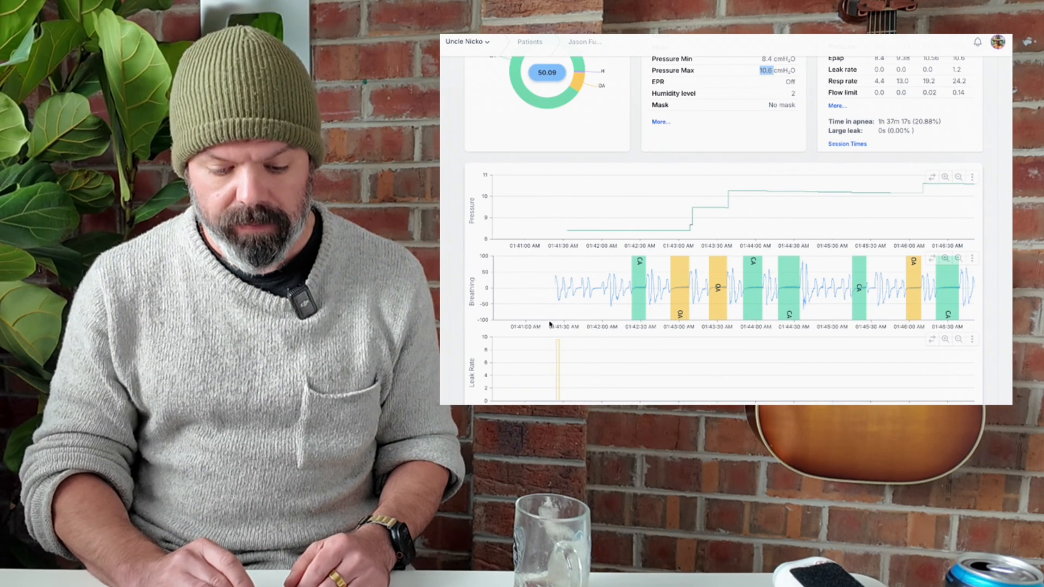
mouse_move(572, 293)
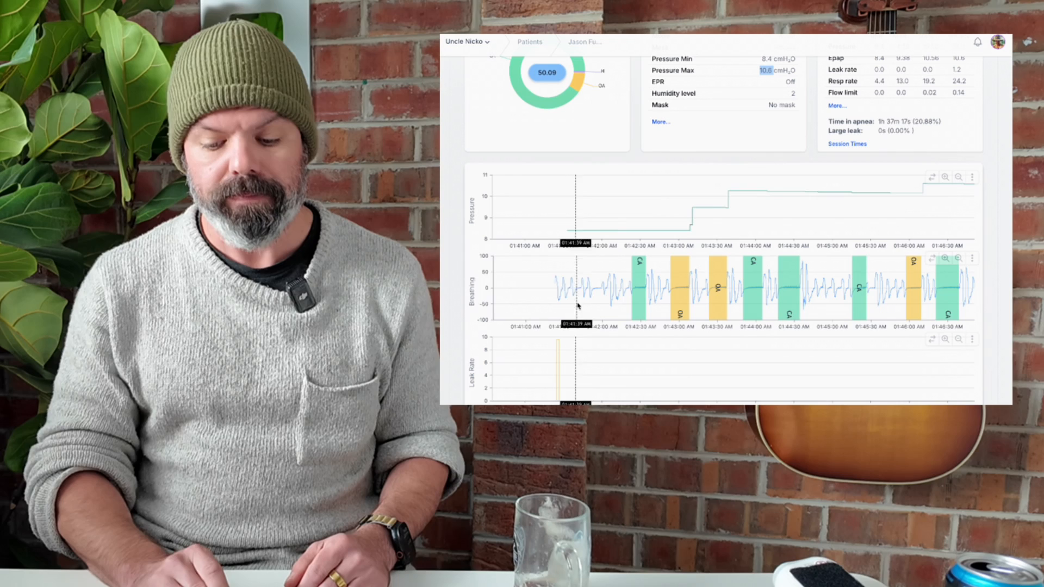
mouse_move(691, 213)
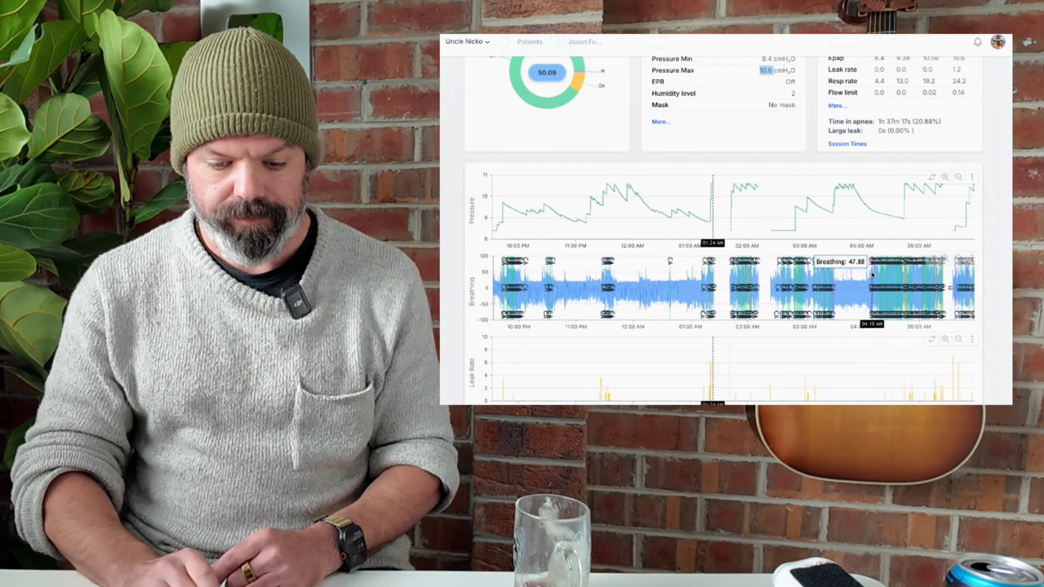
mouse_move(612, 286)
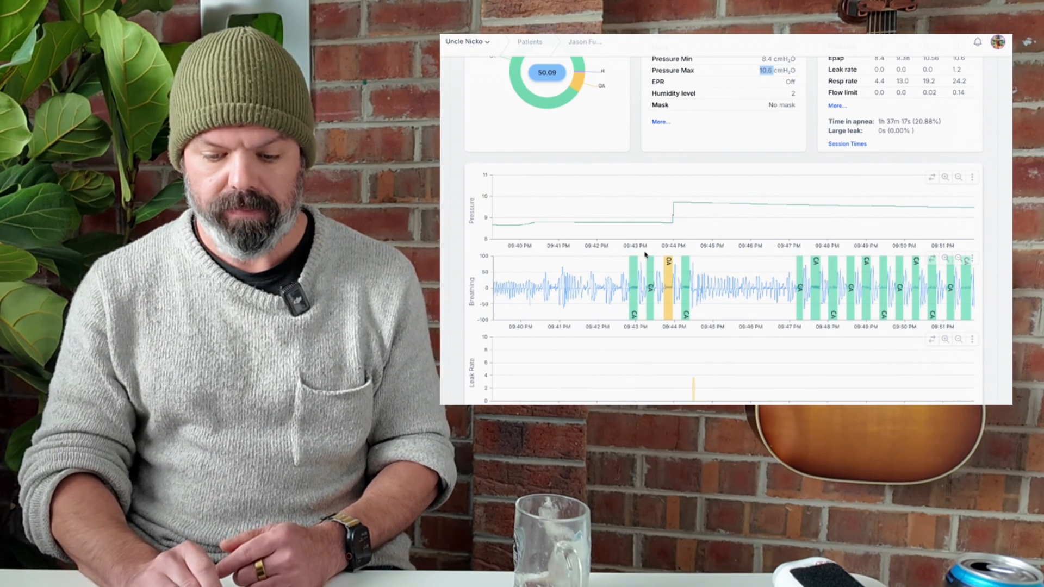
mouse_move(674, 206)
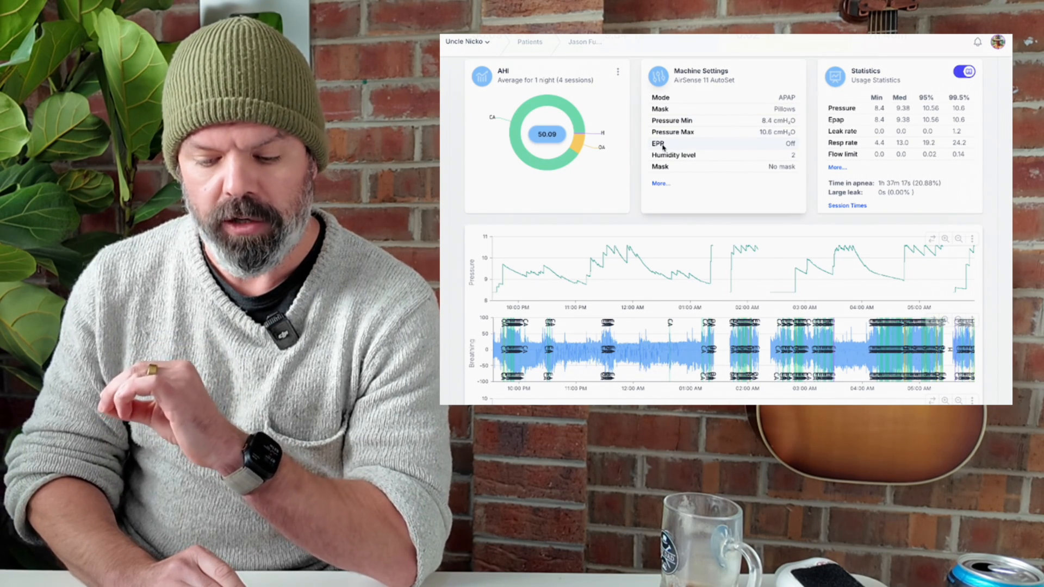
mouse_move(748, 148)
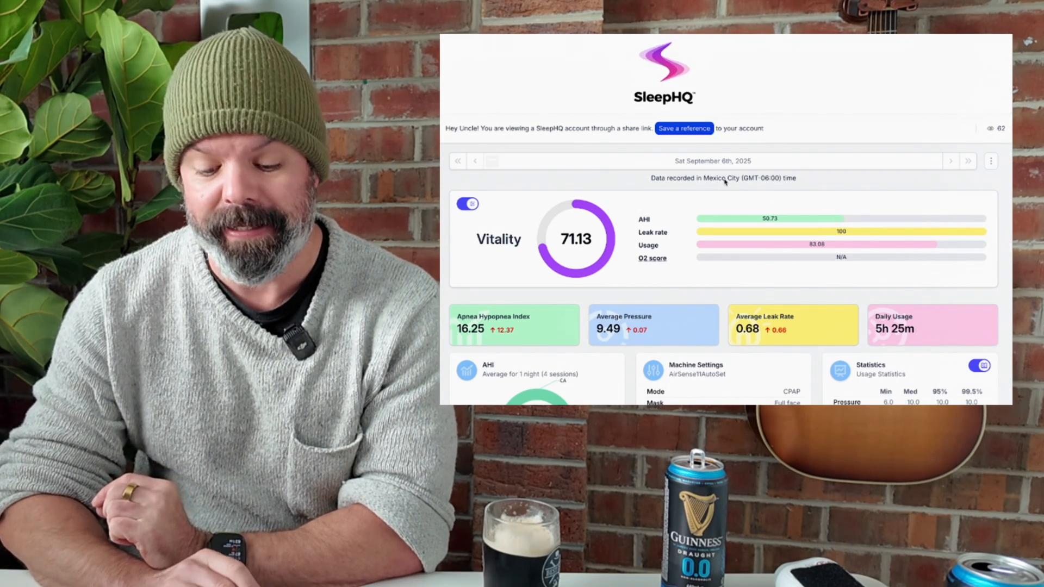
Scroll down the shared Sept 6 report to the AHI 16.25 event breakdown.
scroll("down", 3)
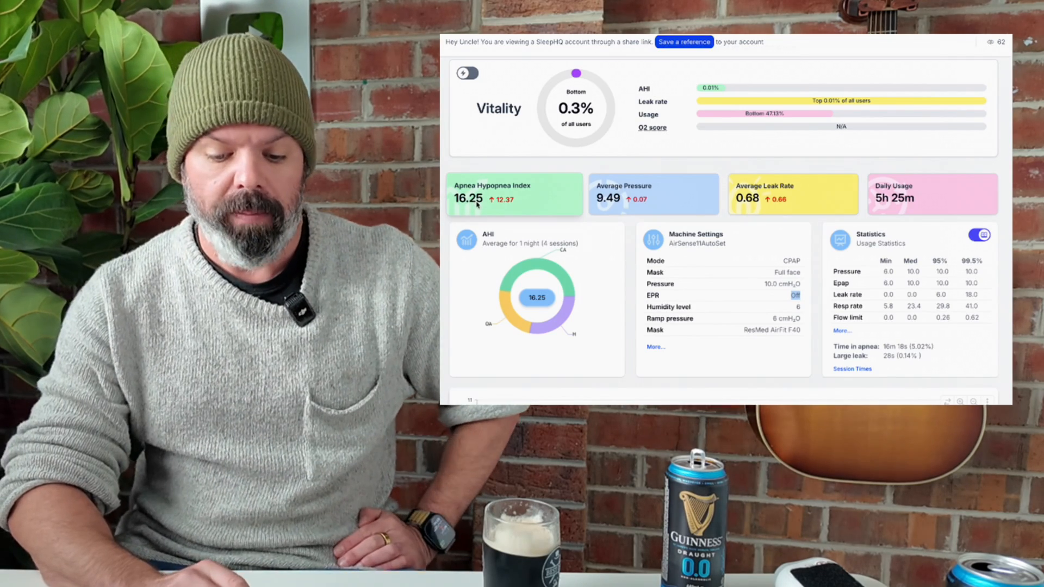
scroll("down", 3)
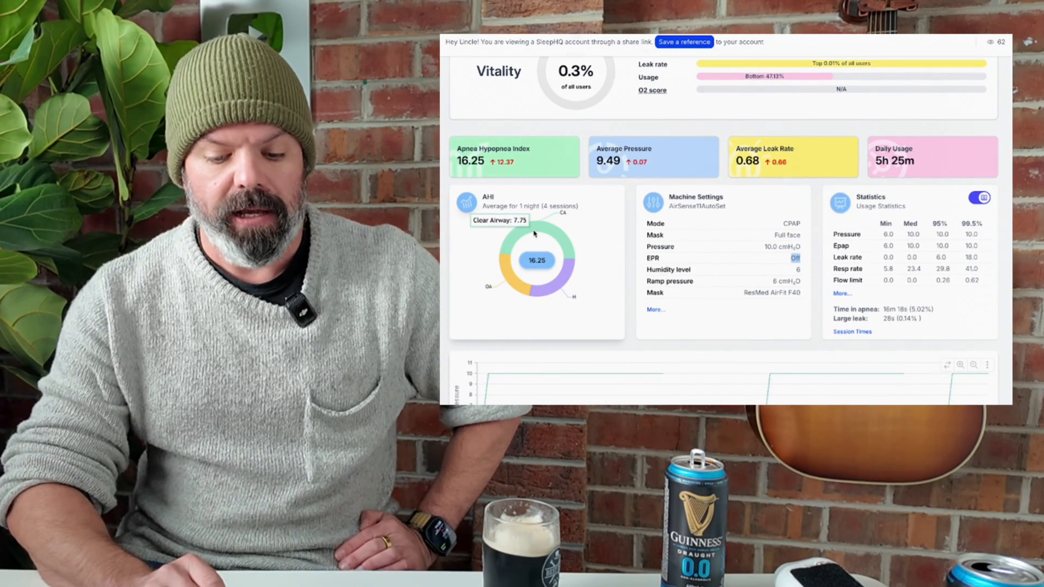
mouse_move(526, 266)
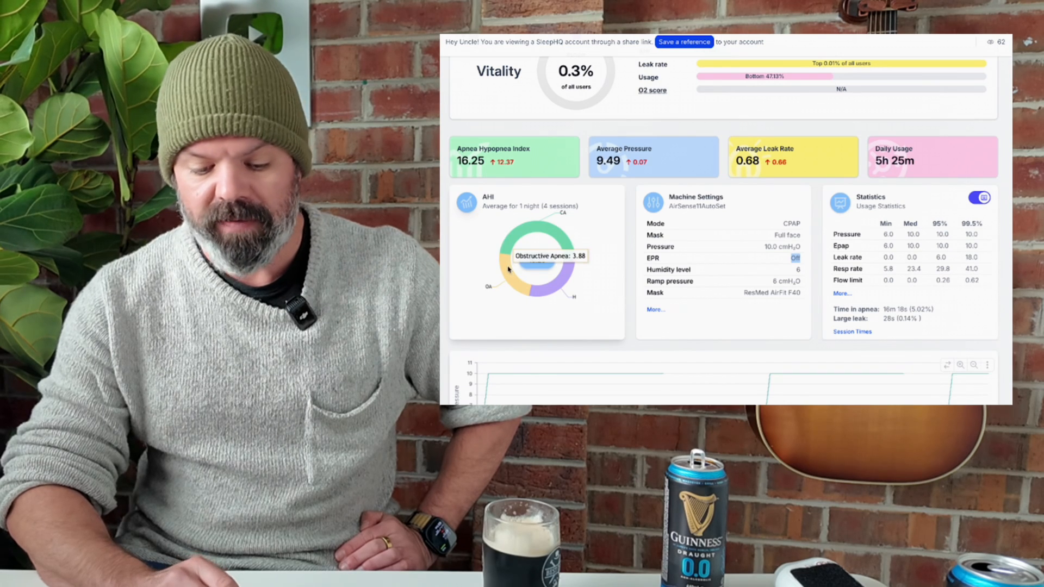
mouse_move(550, 283)
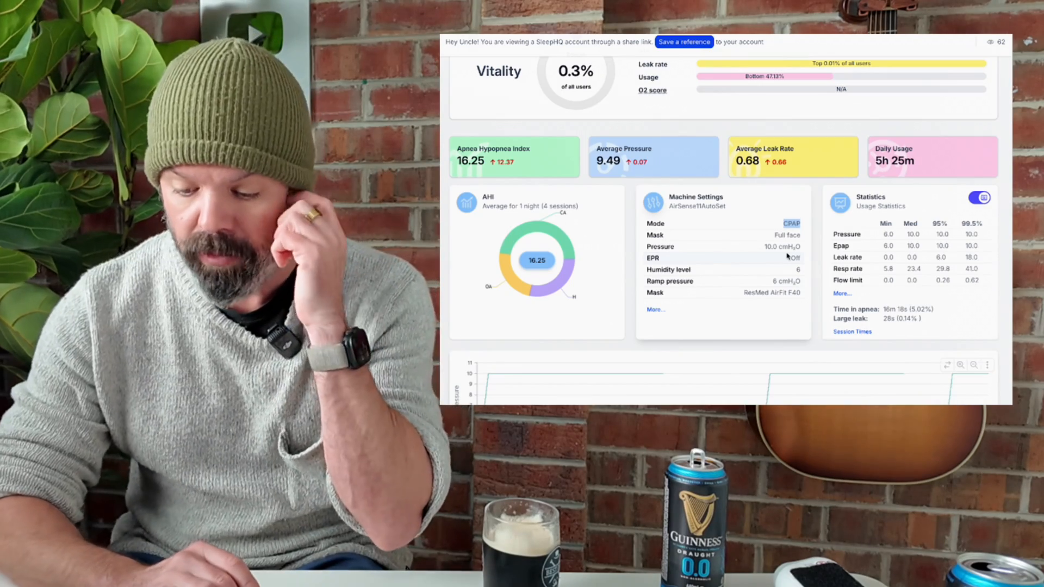
Scroll down to the Sept 6 charts to reach the 9:07–9:14 PM central apnea cluster.
scroll("down", 3)
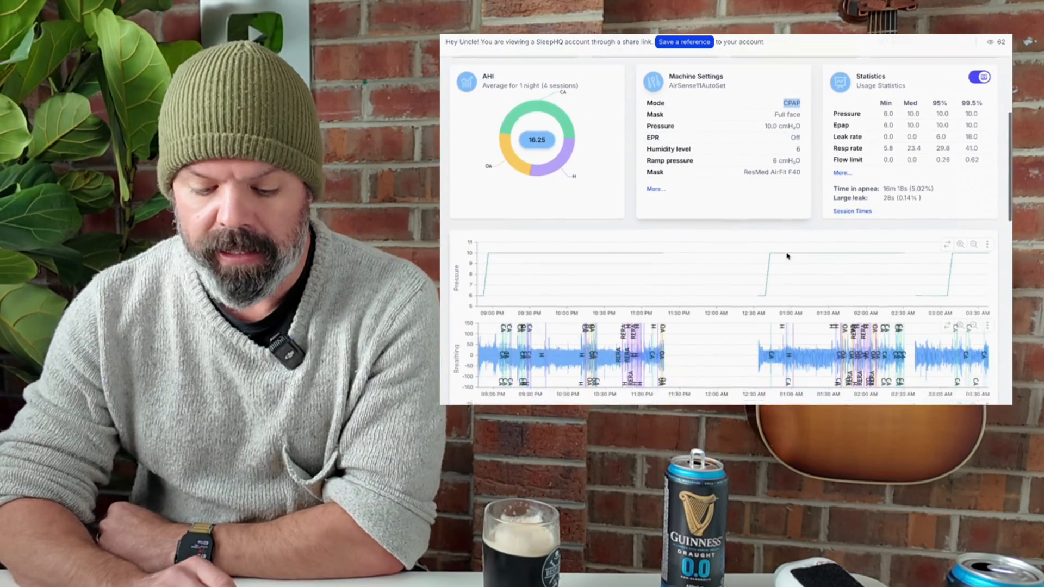
scroll("down", 3)
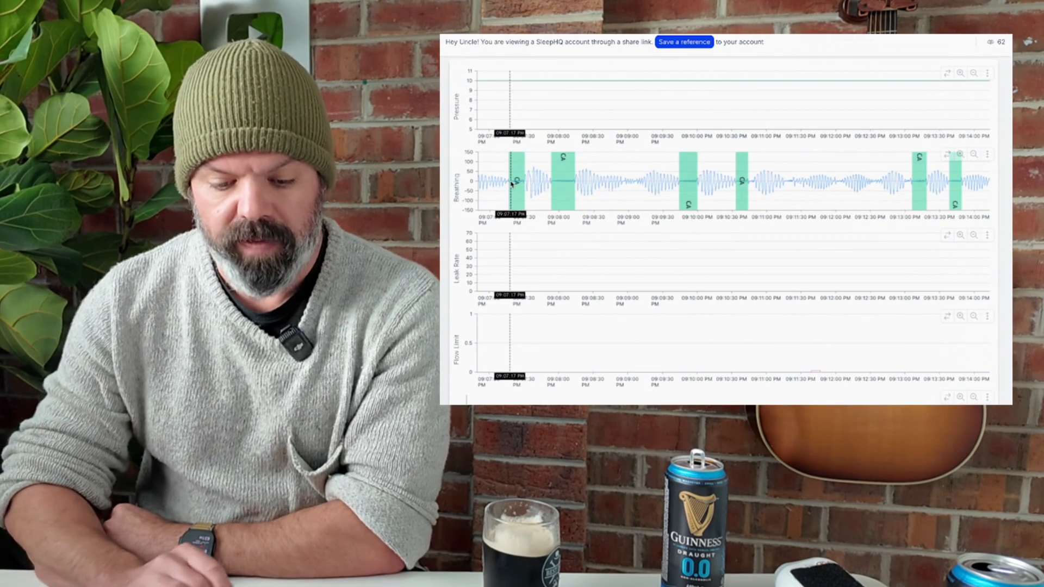
mouse_move(518, 184)
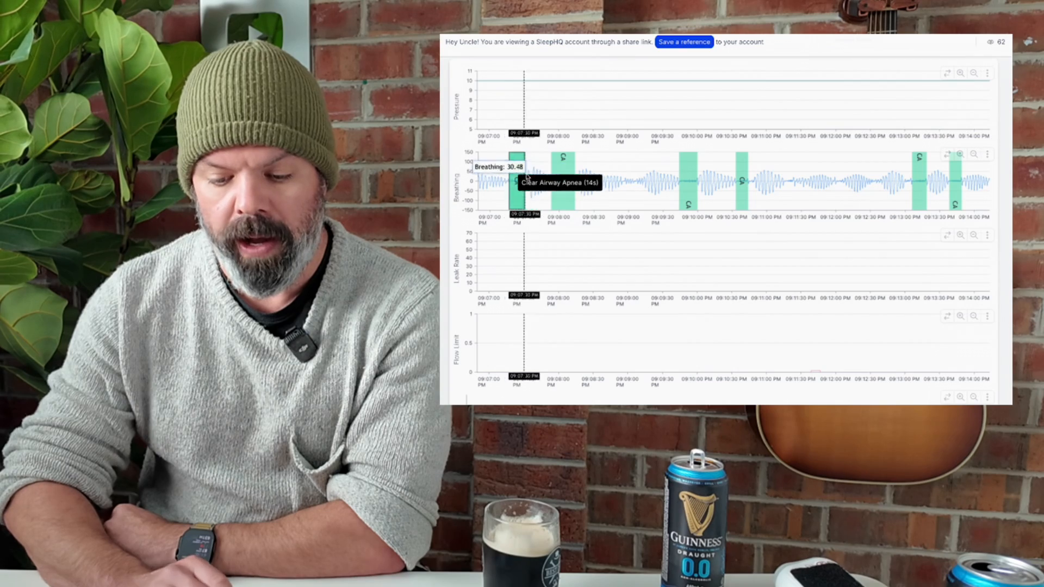
mouse_move(683, 171)
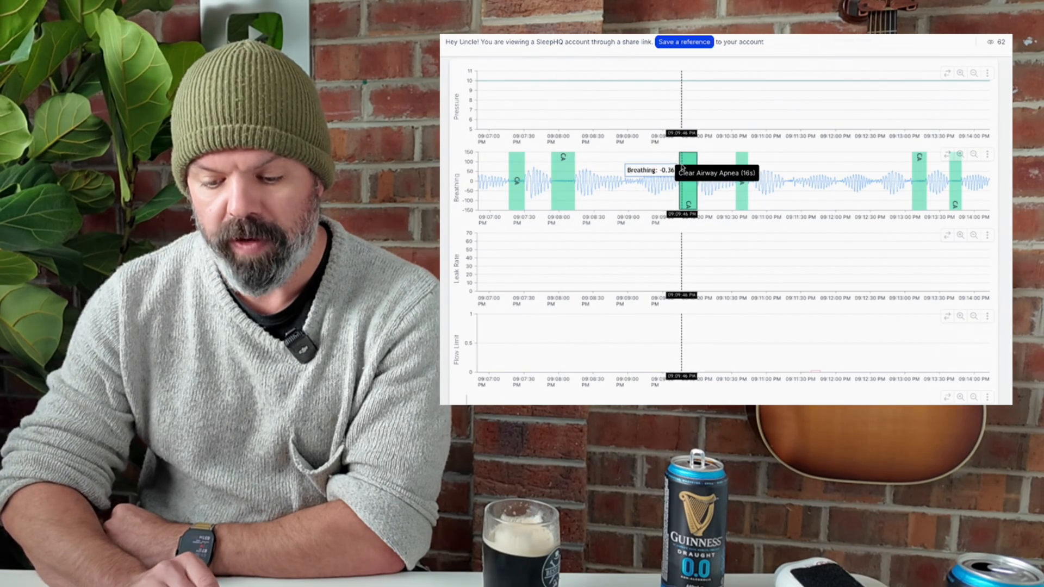
mouse_move(738, 180)
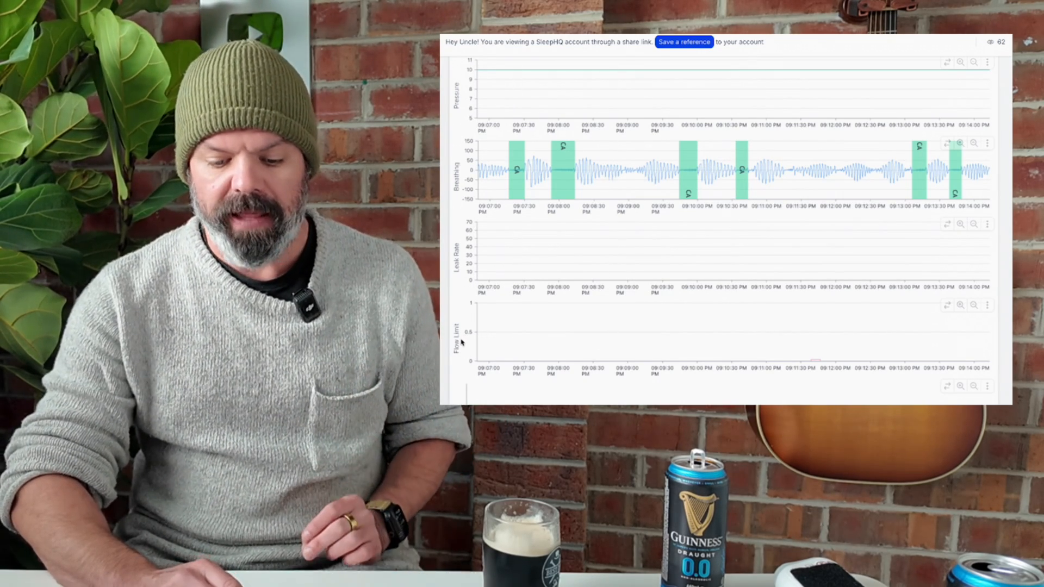
mouse_move(653, 351)
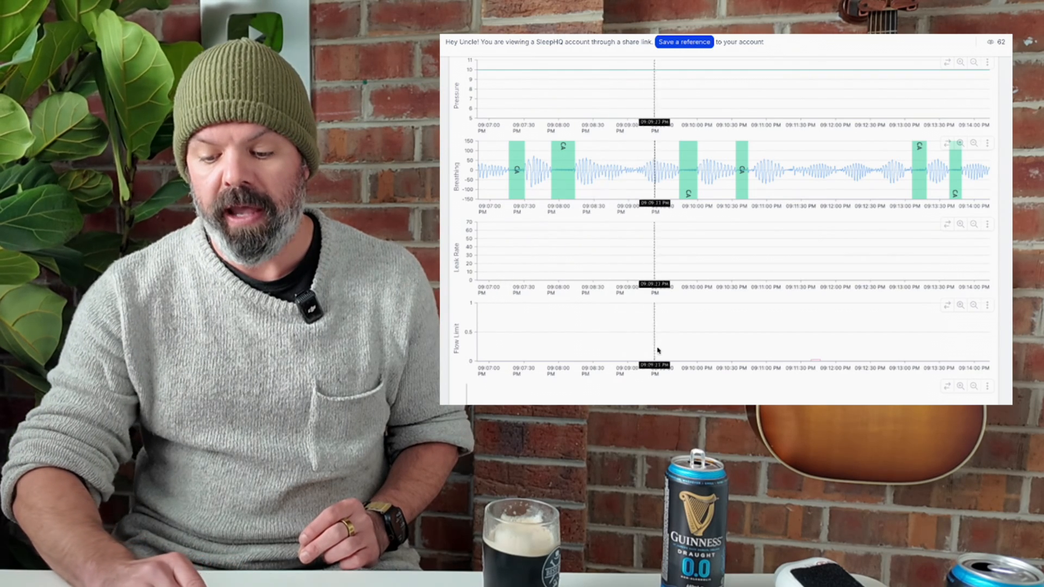
mouse_move(851, 353)
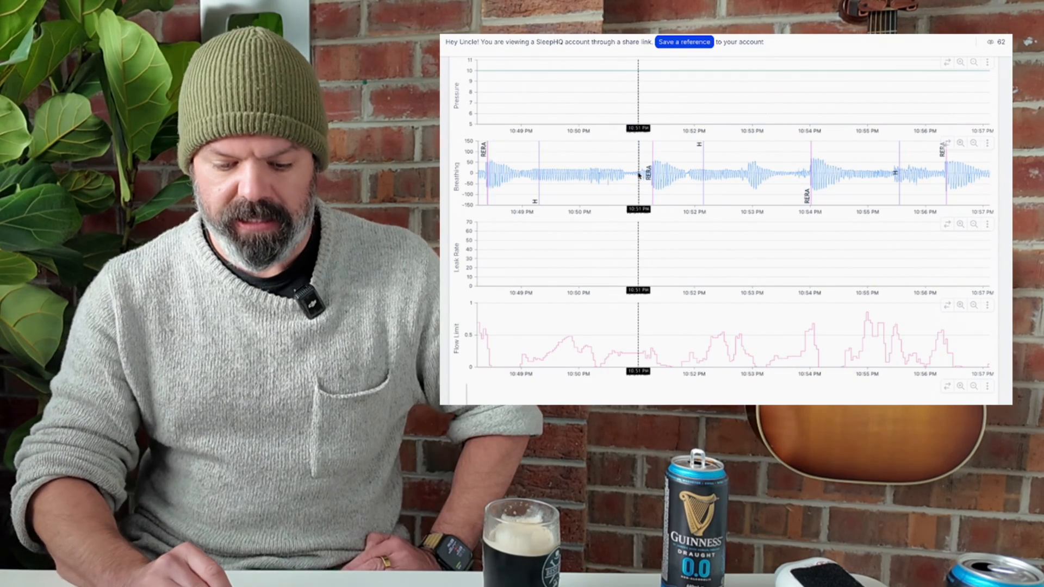
mouse_move(541, 356)
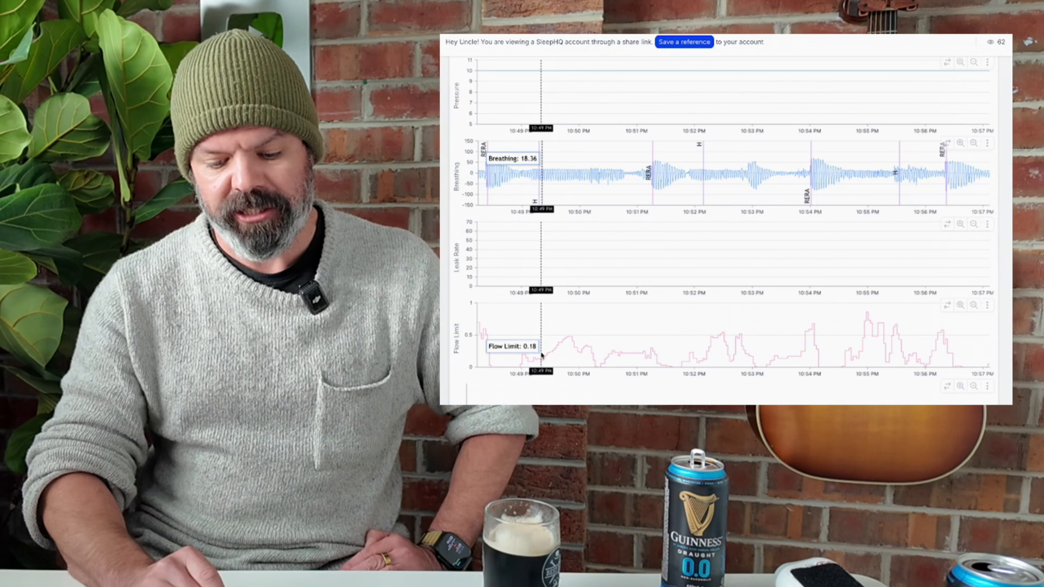
mouse_move(593, 353)
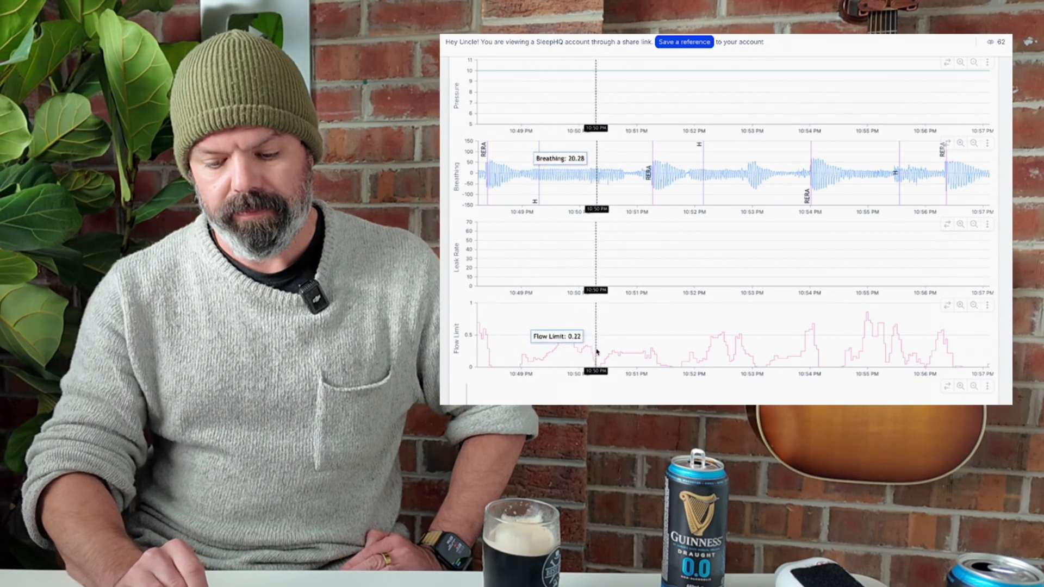
mouse_move(666, 214)
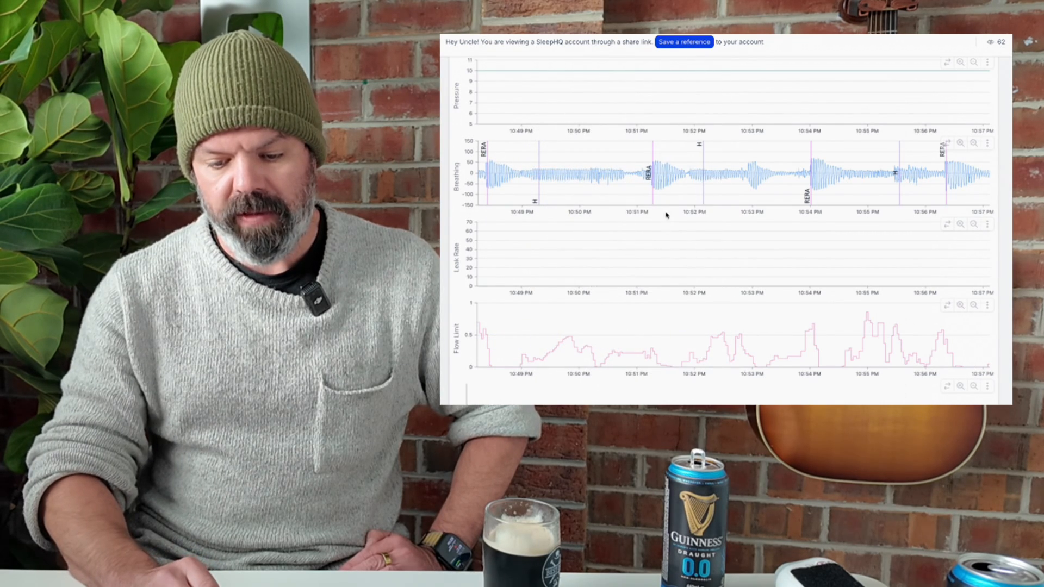
mouse_move(652, 175)
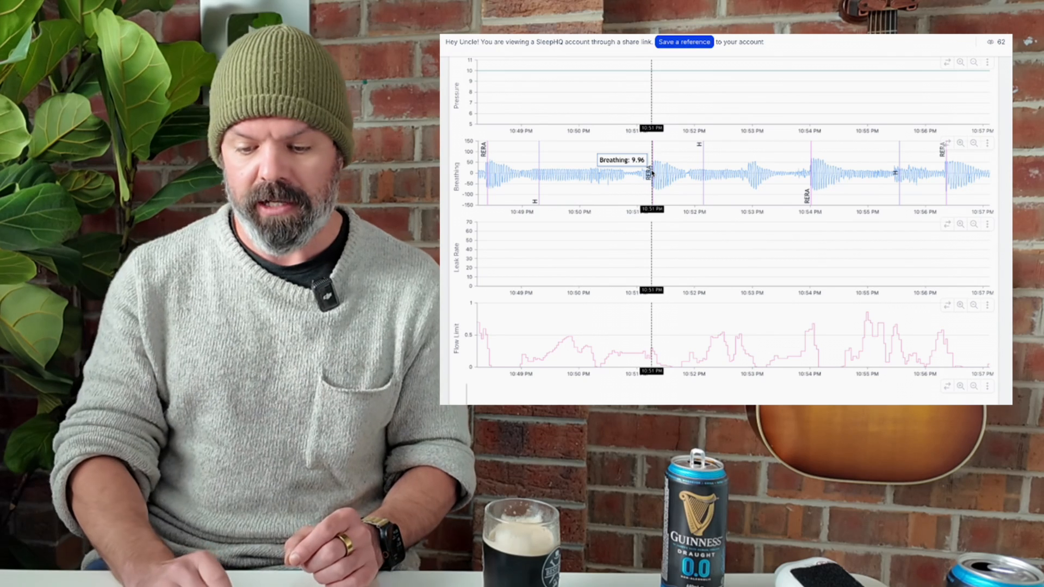
mouse_move(809, 172)
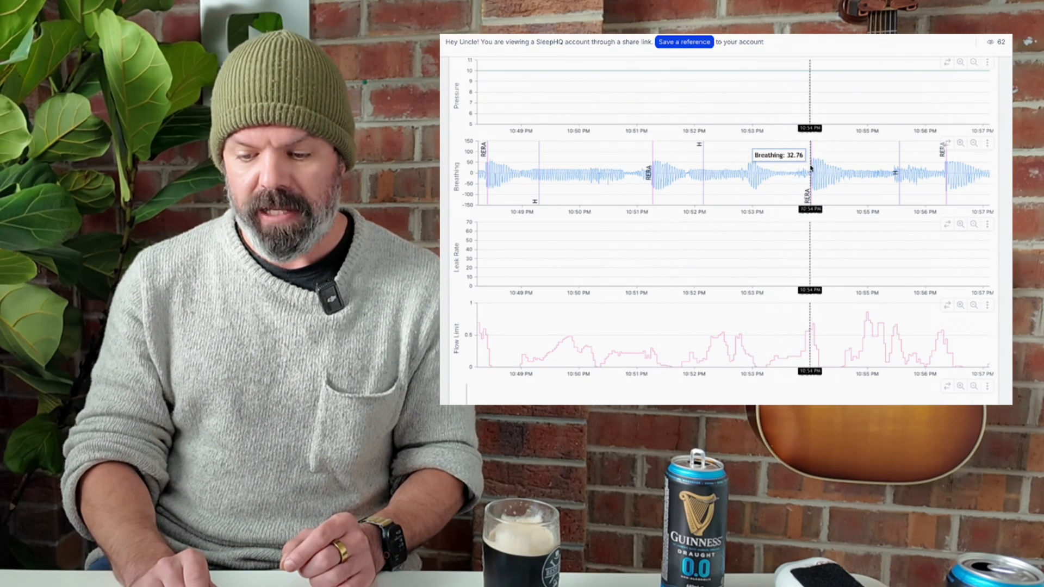
mouse_move(942, 173)
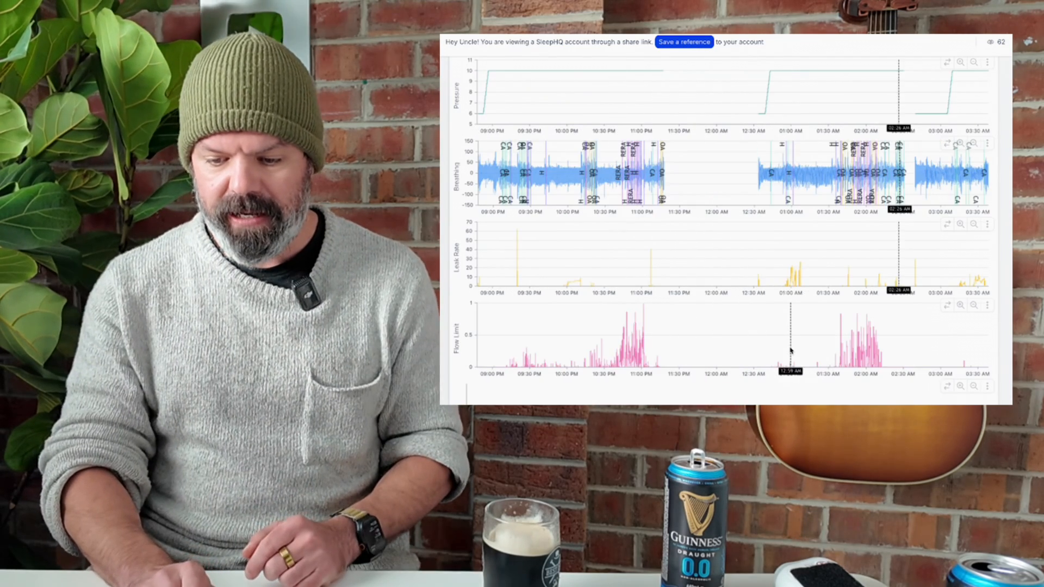
mouse_move(863, 171)
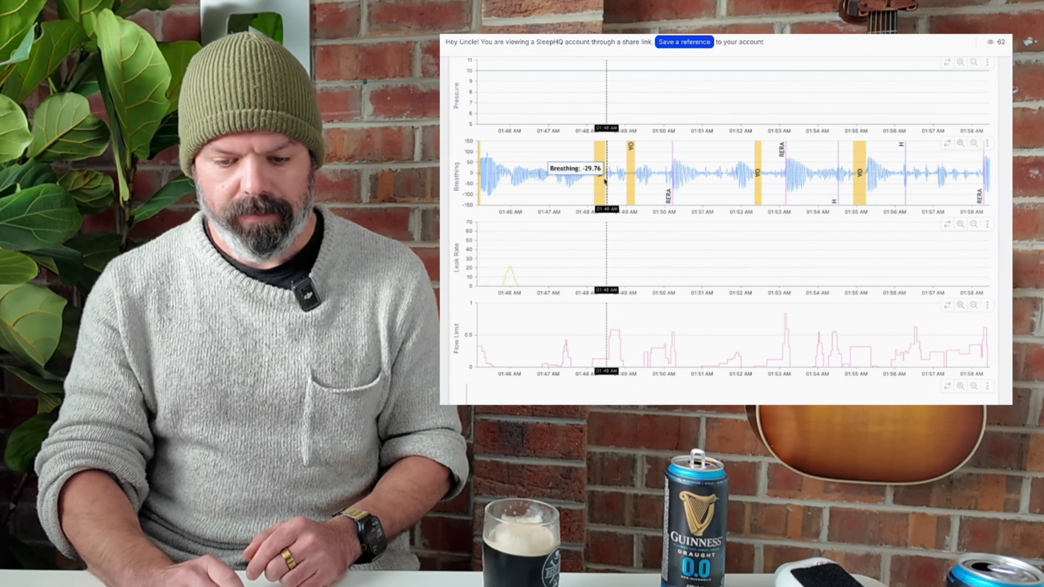
mouse_move(626, 174)
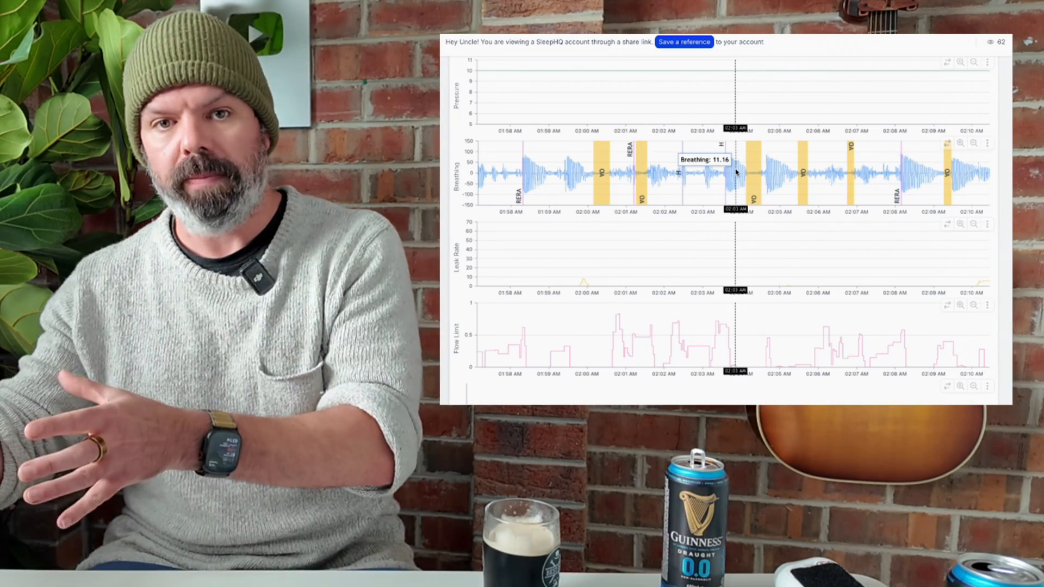
mouse_move(916, 153)
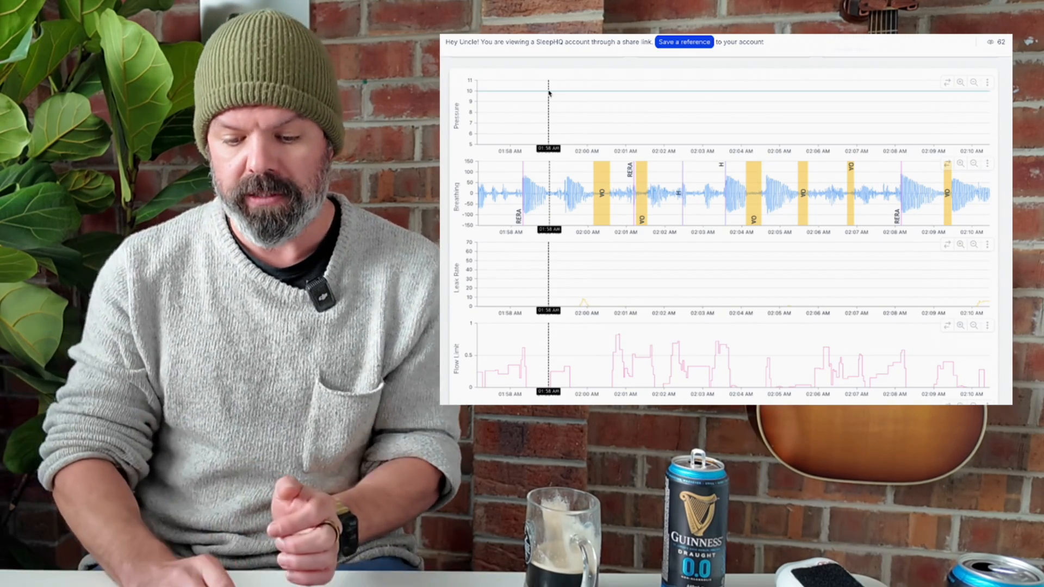
mouse_move(529, 180)
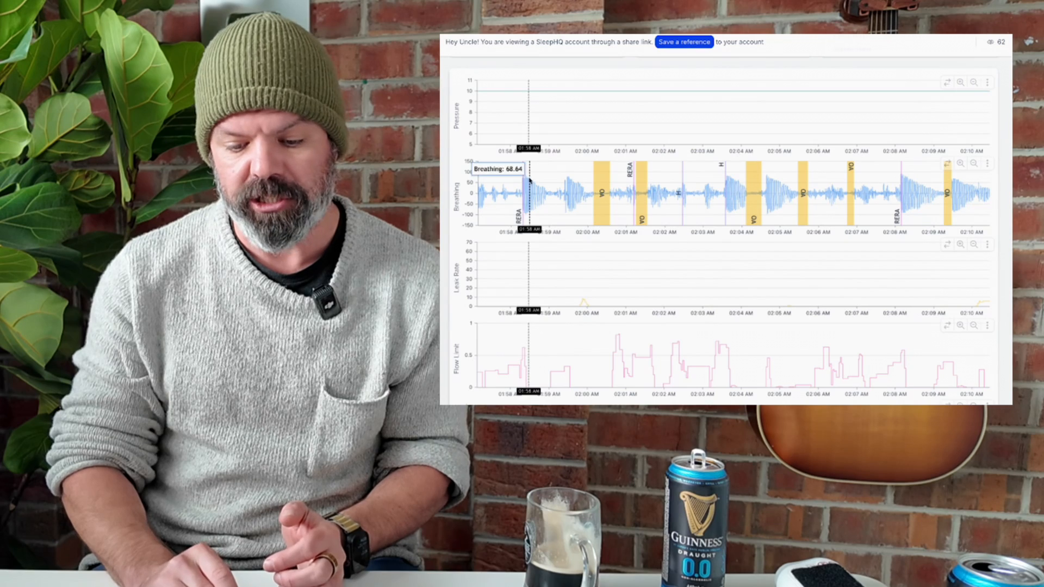
mouse_move(743, 198)
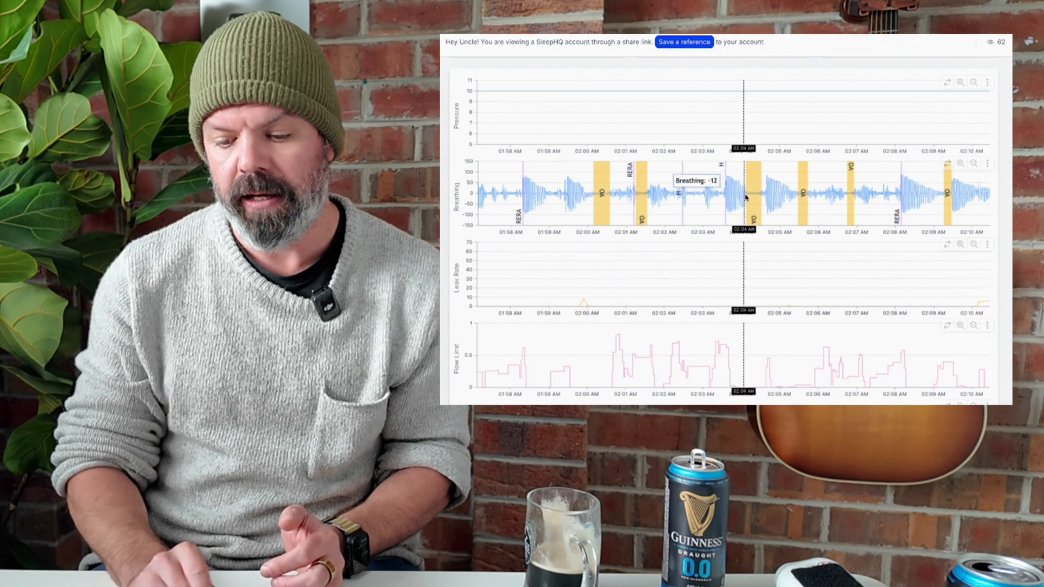
mouse_move(946, 196)
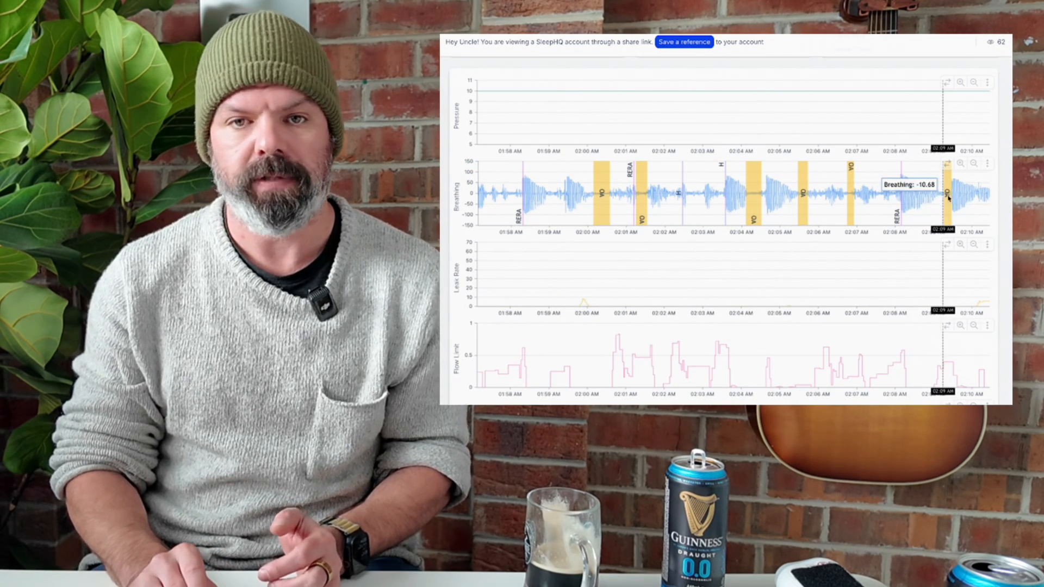